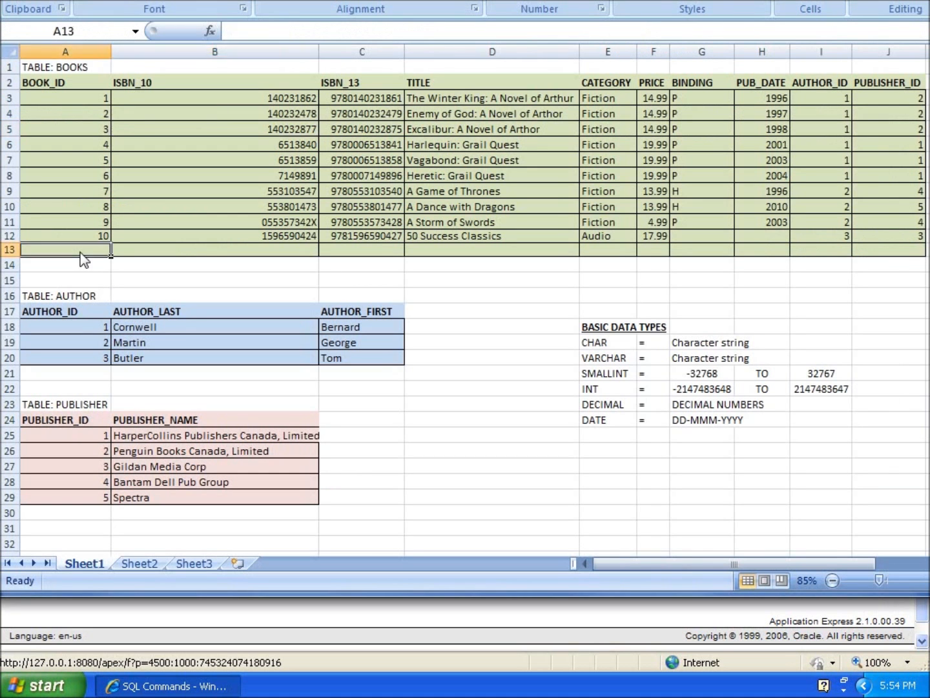
# - Enter book id 11 and ISBN 055310803 in row 13 of the BOOKS sheet
pyautogui.write('11')
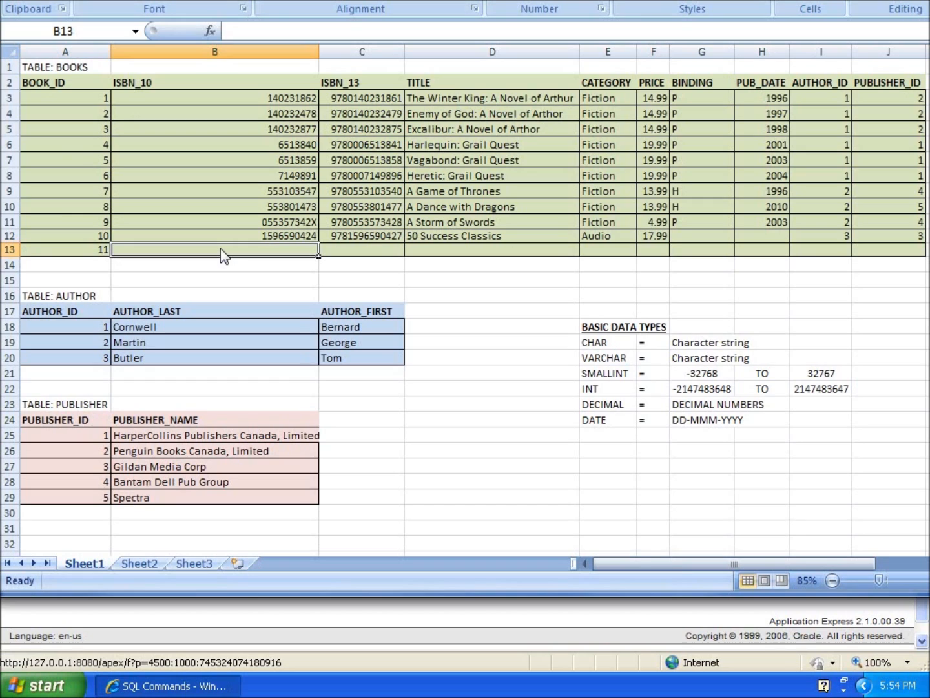
pyautogui.moveTo(360, 256)
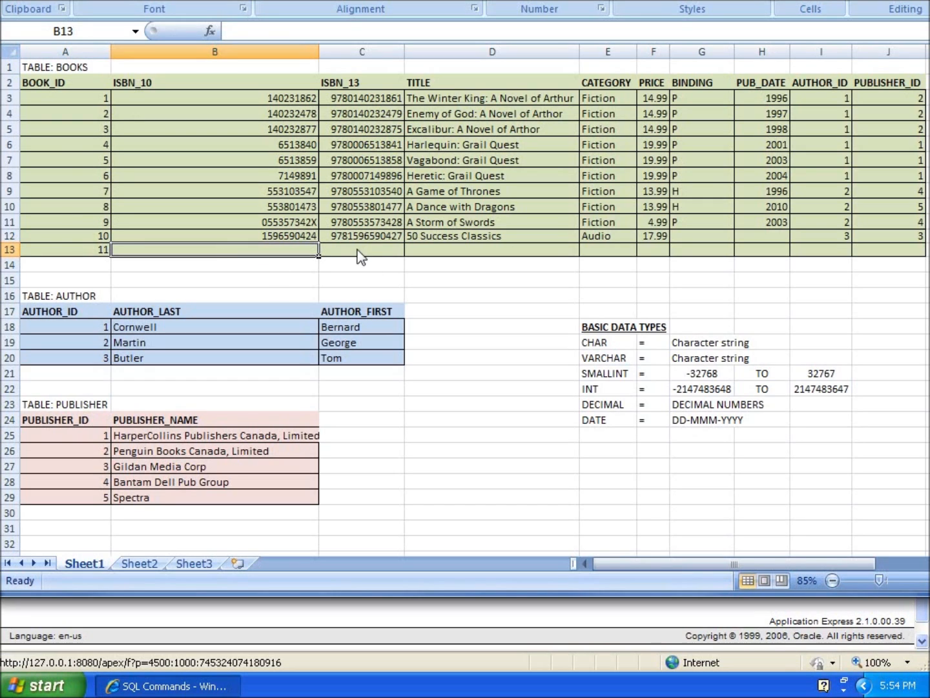
pyautogui.moveTo(274, 257)
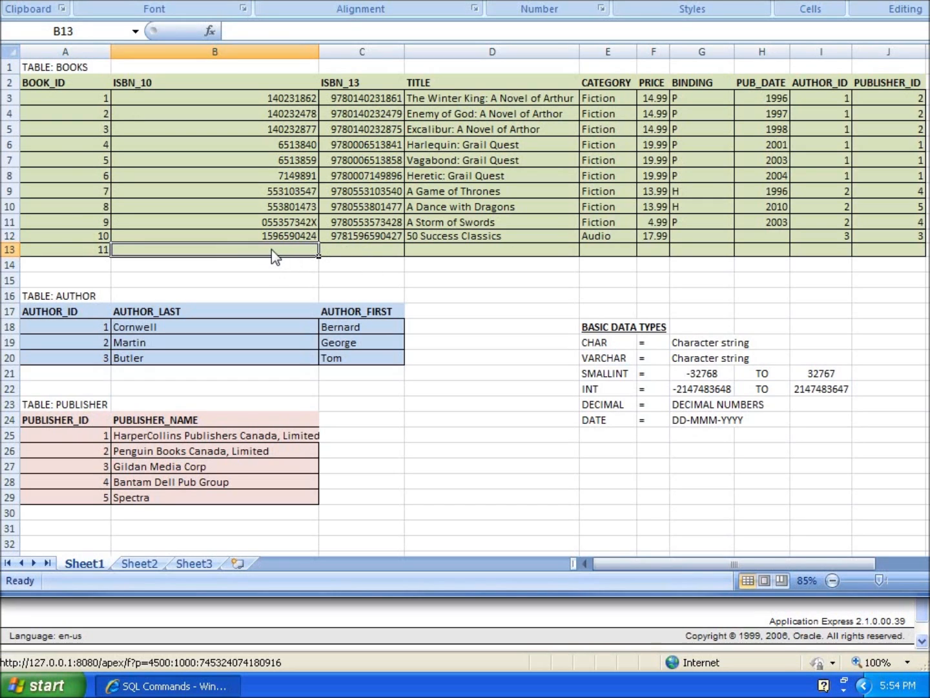
pyautogui.write('055')
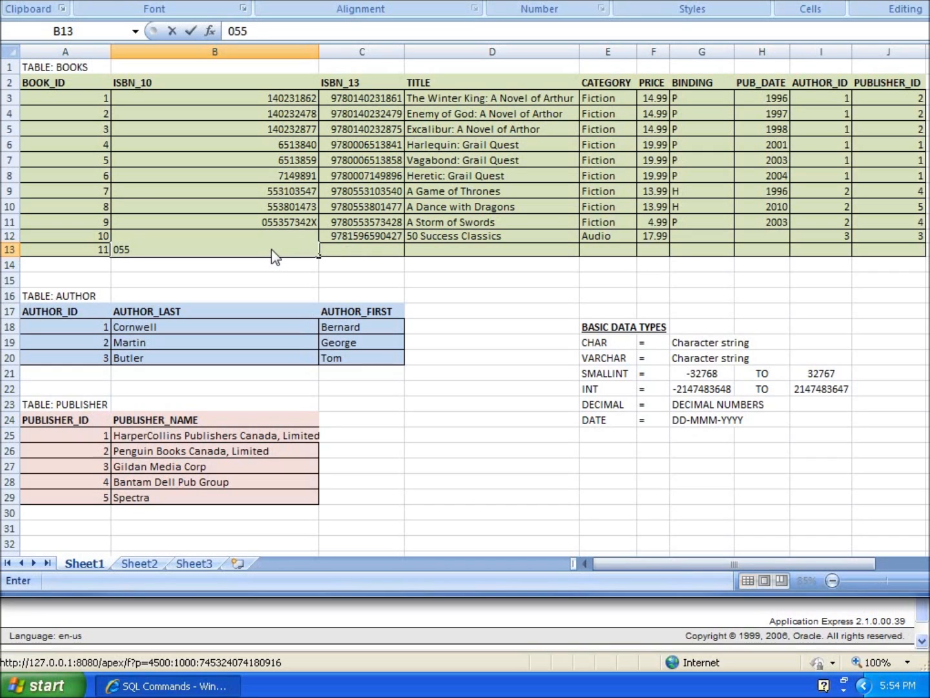
pyautogui.write('310')
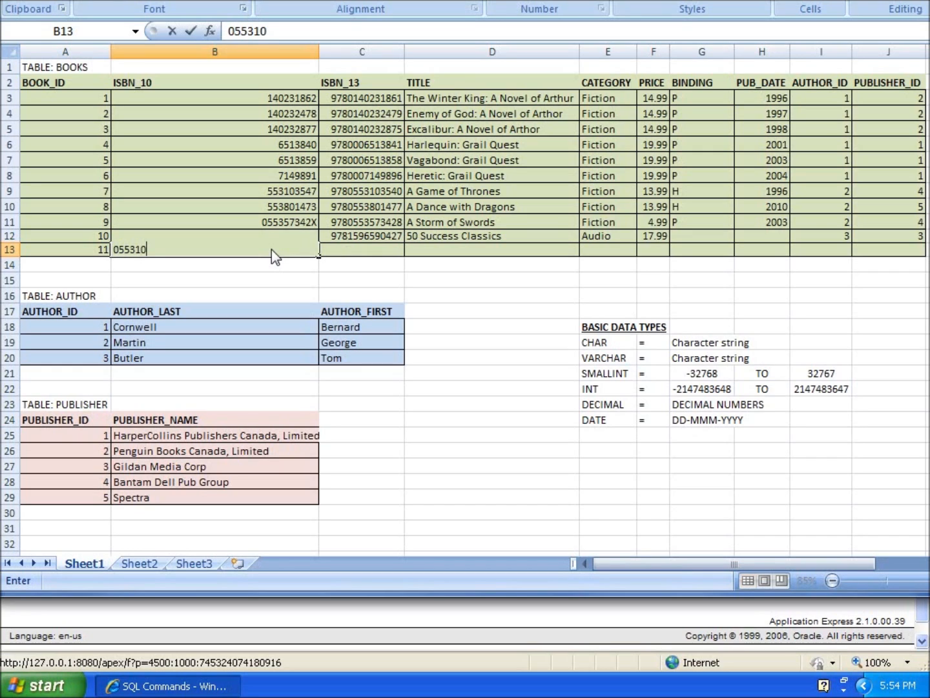
pyautogui.write('8034')
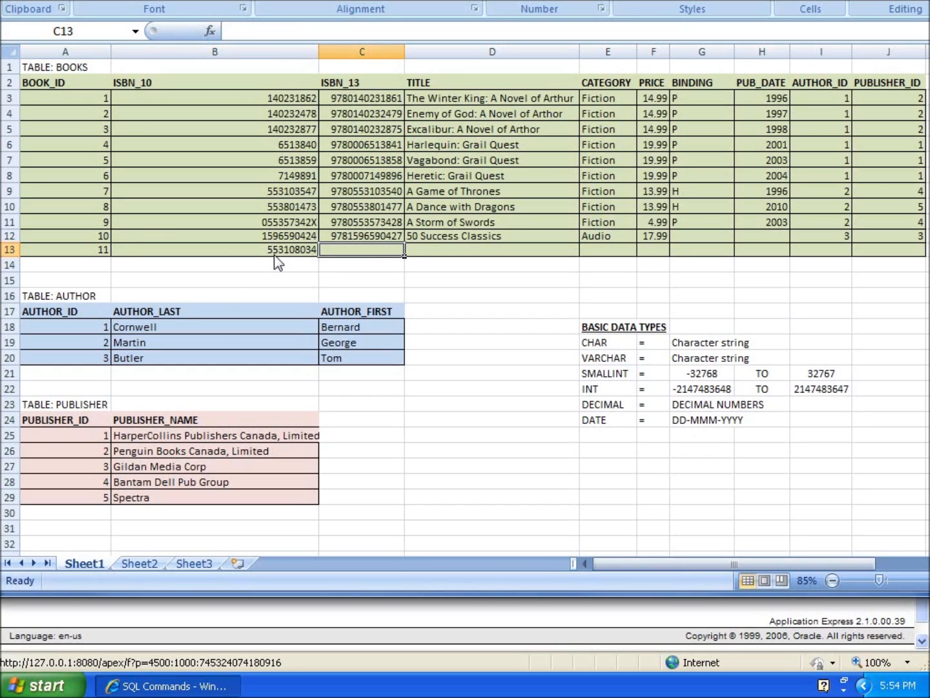
# - Enter the title A Clash of Kings and category Fiction for book 11
pyautogui.click(492, 250)
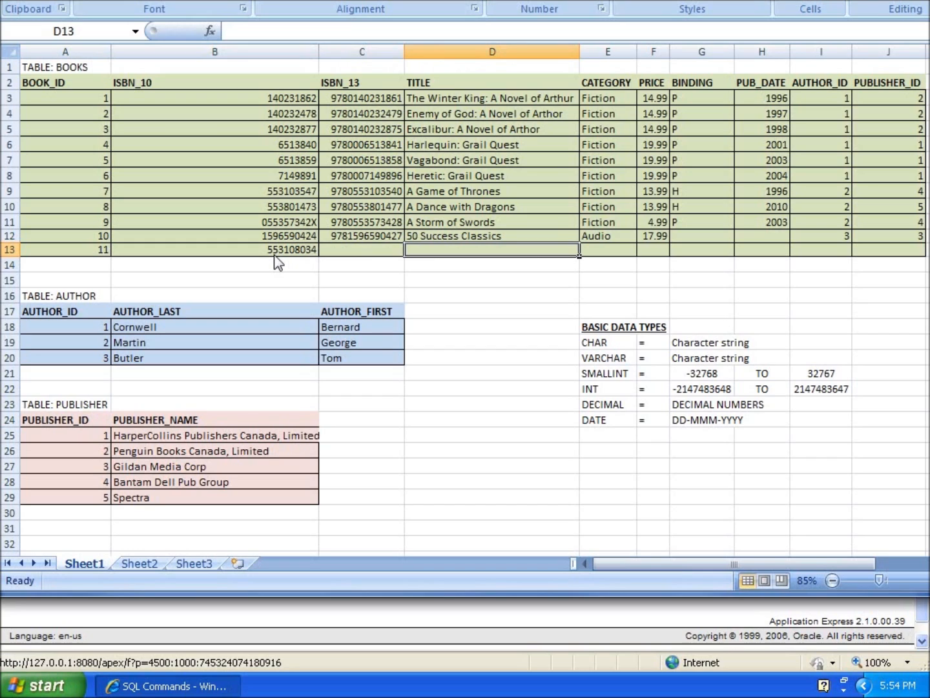
pyautogui.write('A Clash of')
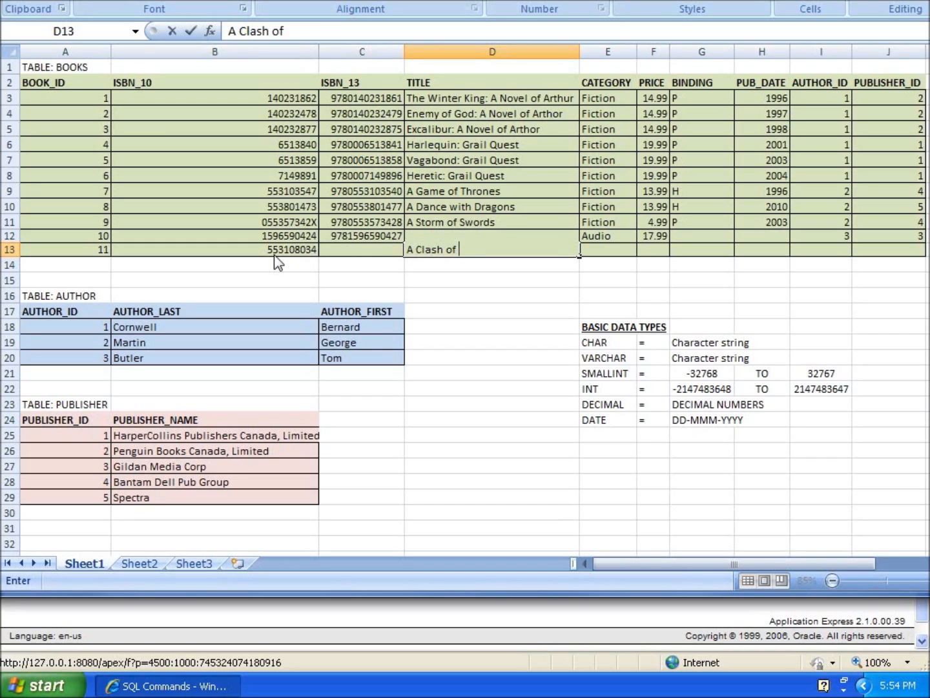
pyautogui.write('Kings')
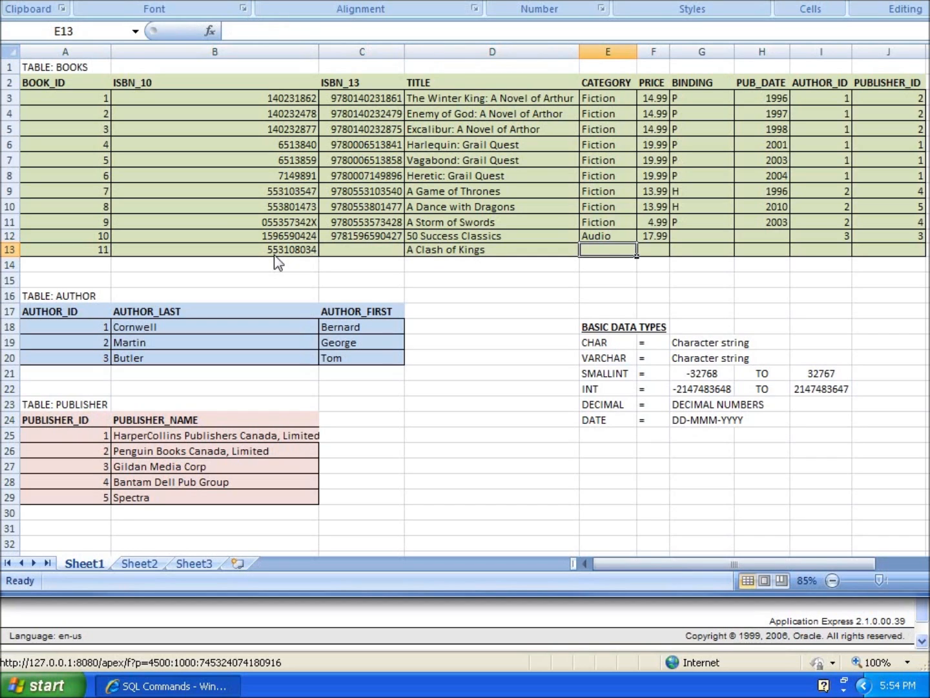
pyautogui.write('Fiction')
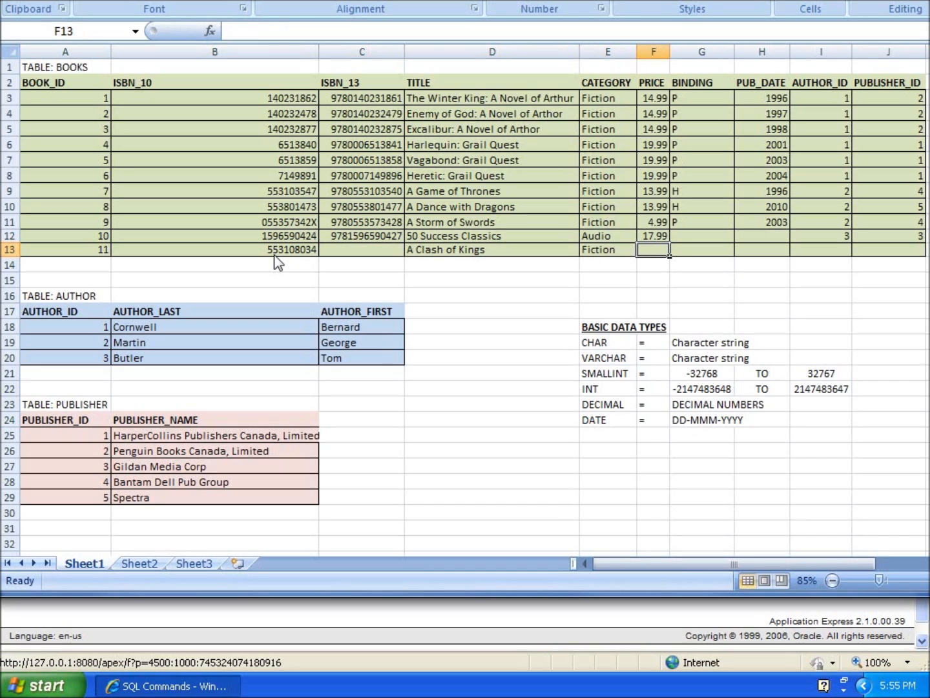
# - Move across to the author id cell for book 11 and review the row
pyautogui.click(701, 249)
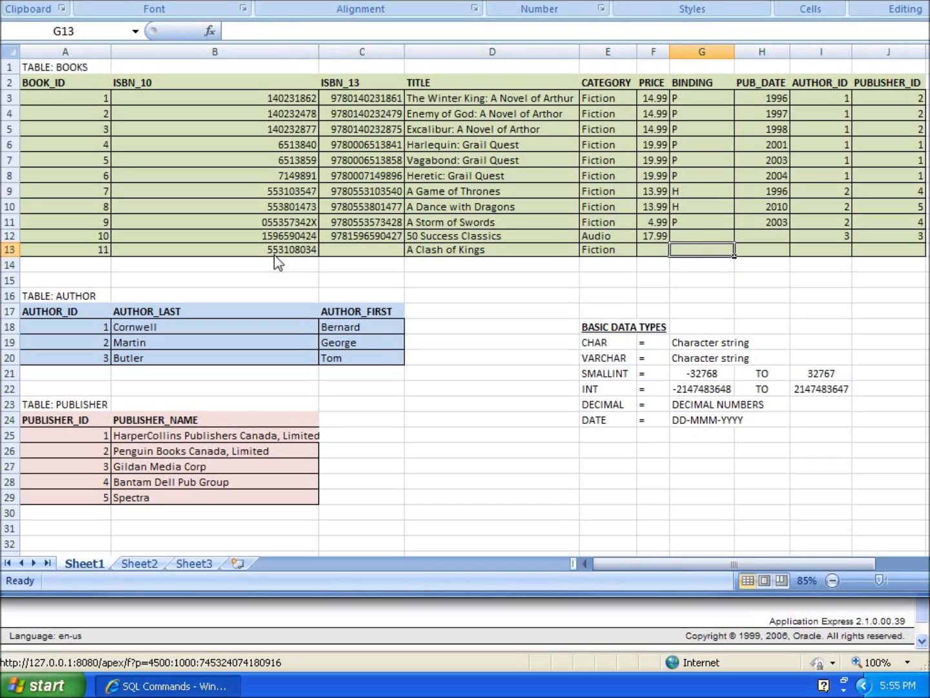
pyautogui.click(763, 249)
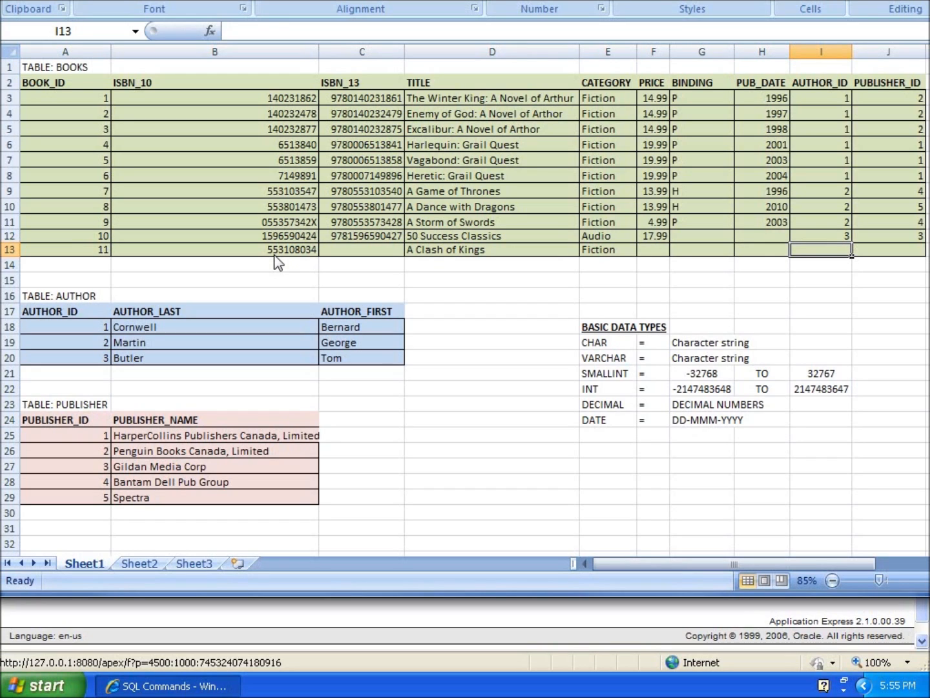
pyautogui.moveTo(132, 377)
pyautogui.write('2')
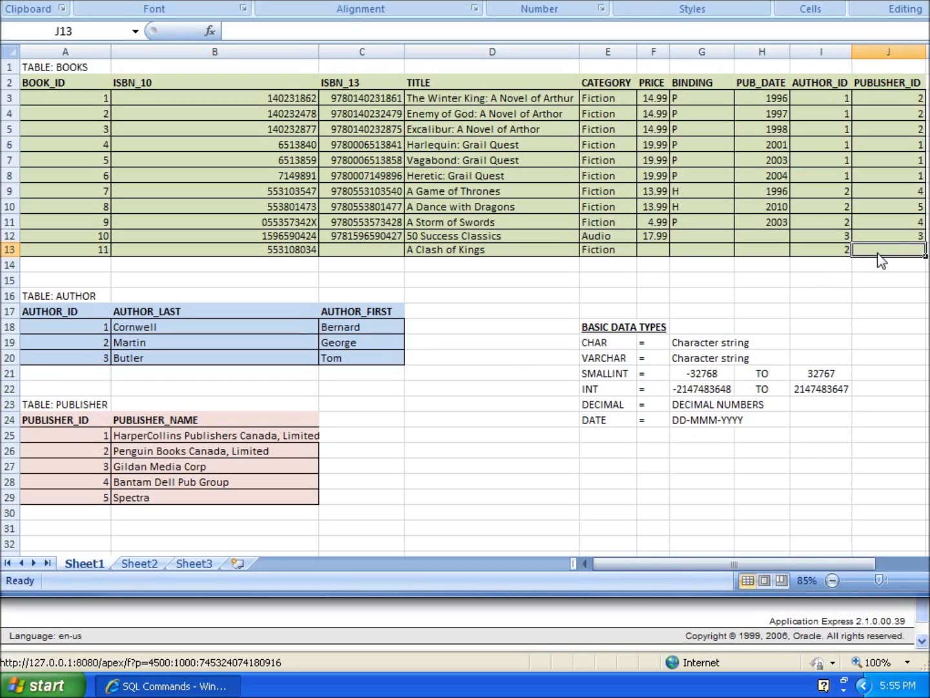
pyautogui.click(65, 250)
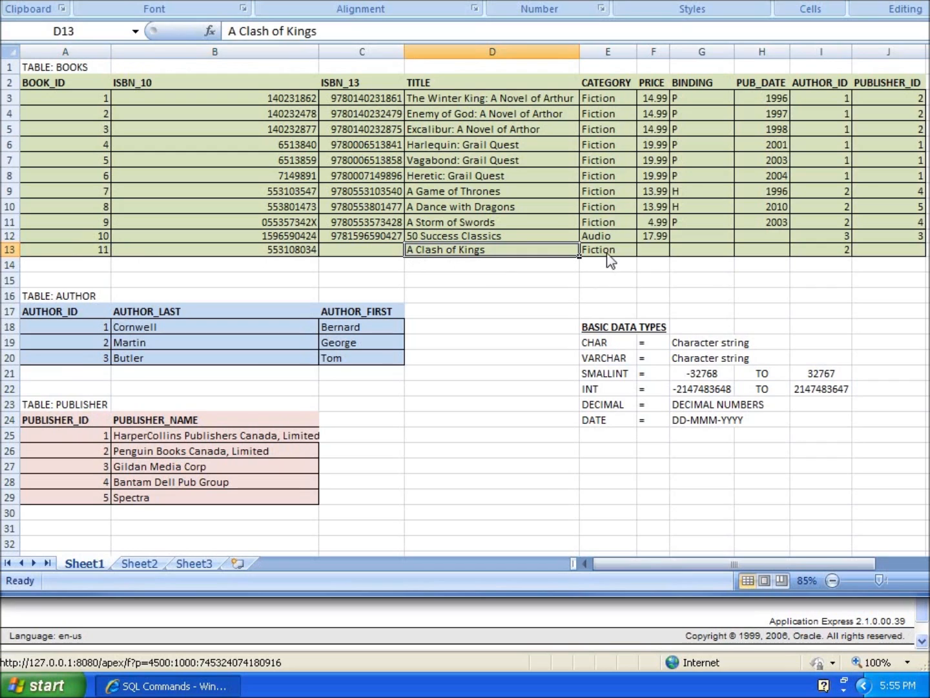
pyautogui.click(820, 249)
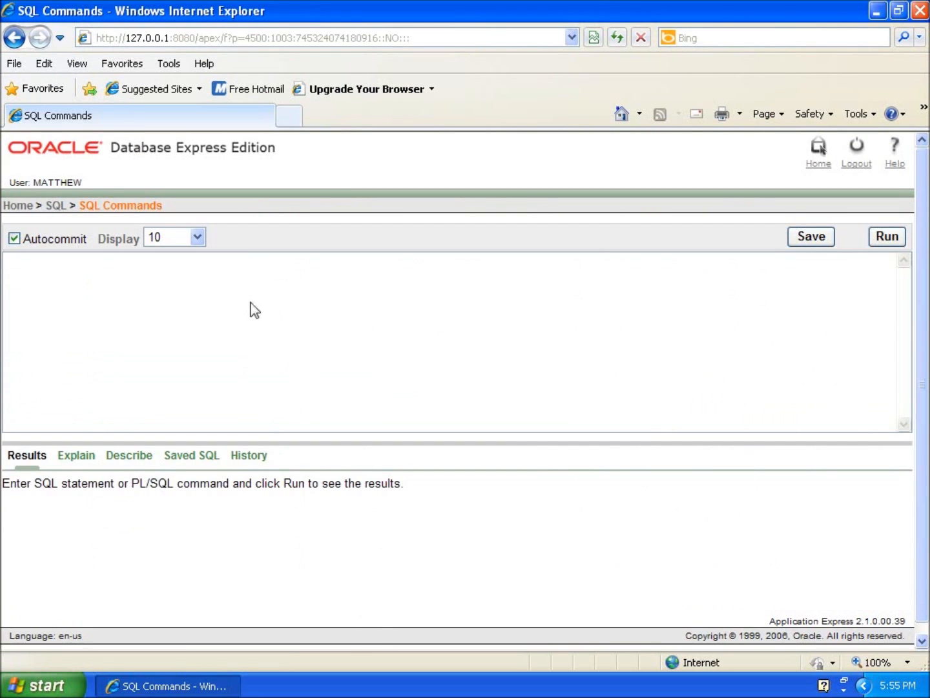
pyautogui.moveTo(579, 313)
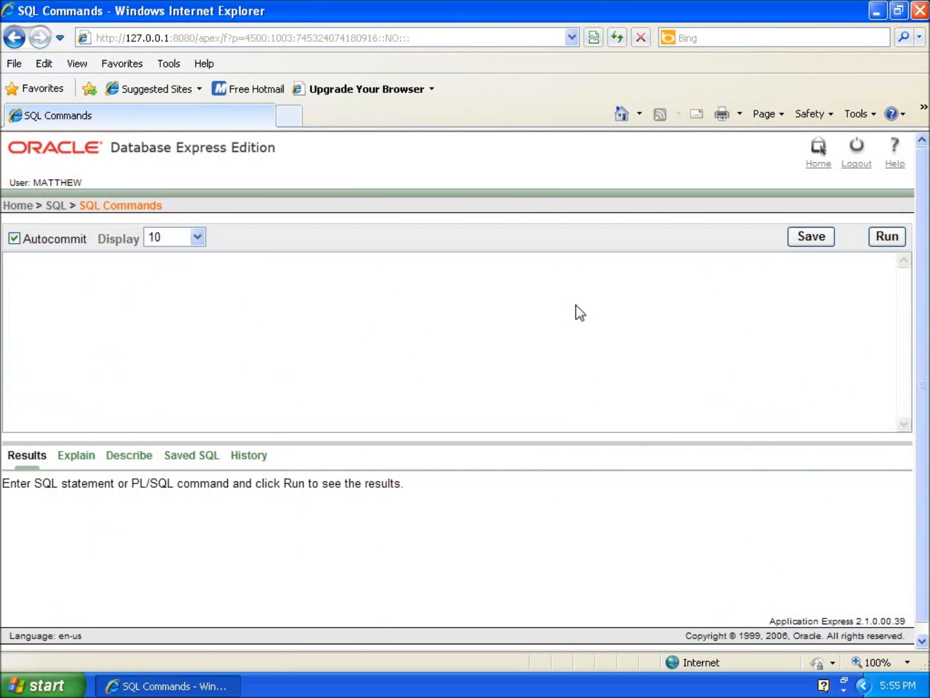
pyautogui.moveTo(372, 220)
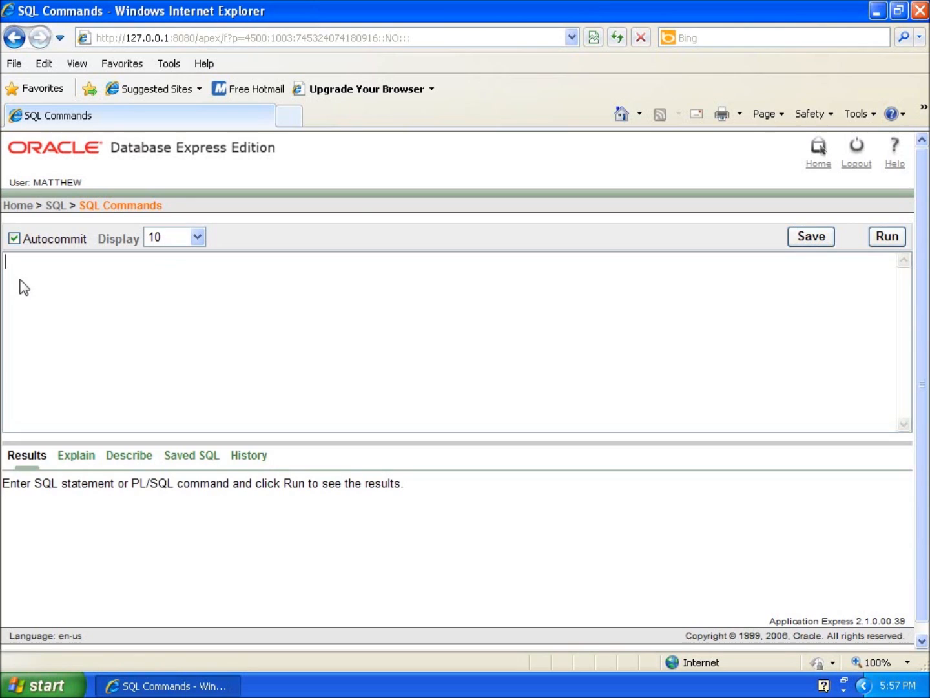
# - Write INSERT INTO BOOKS in the SQL Commands editor
pyautogui.write('INST')
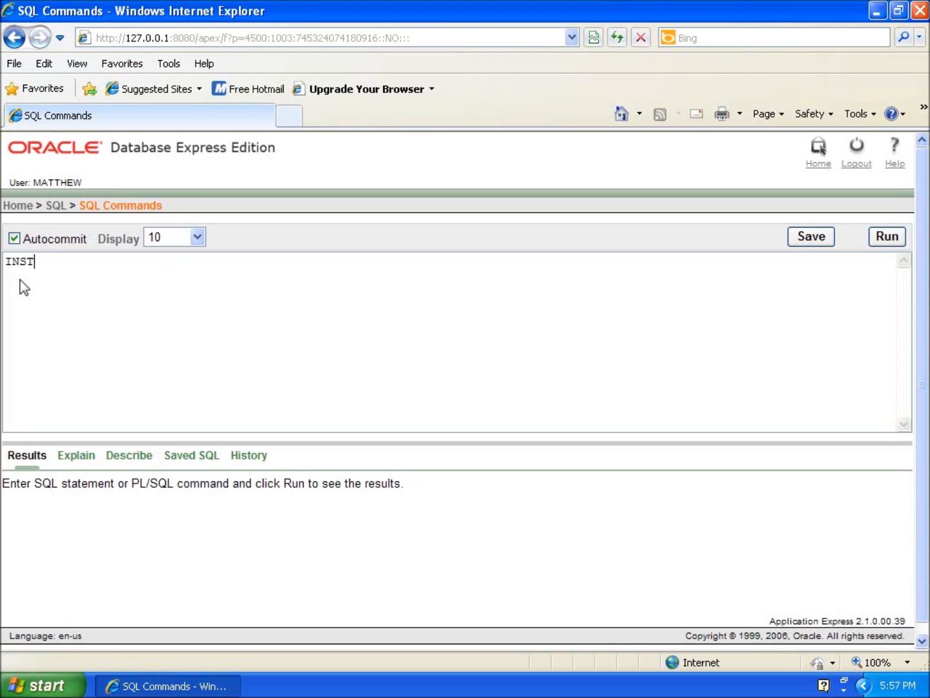
pyautogui.write('ERT')
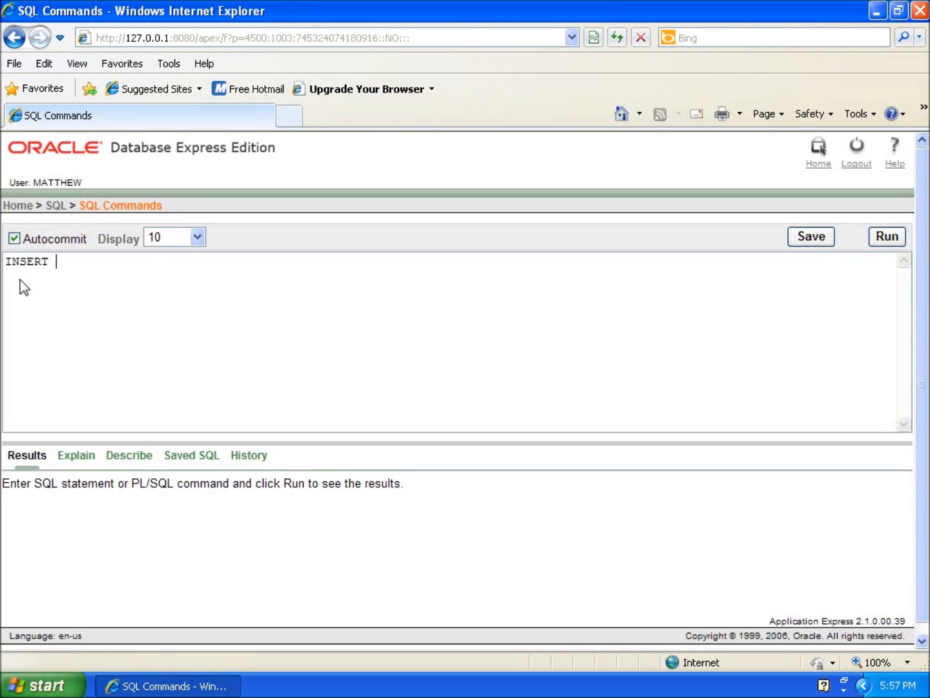
pyautogui.write('INTO')
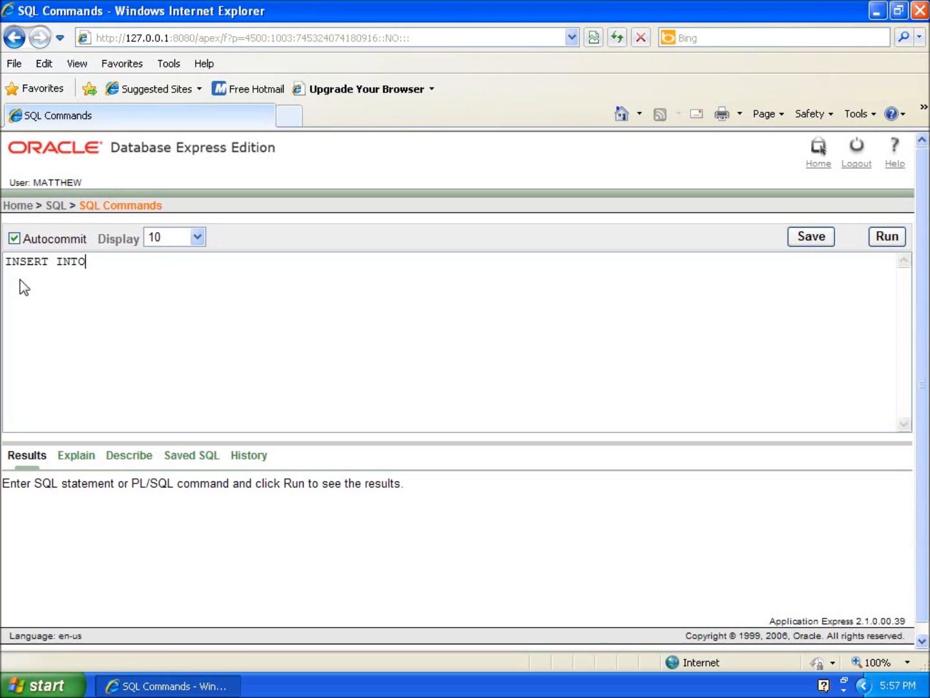
pyautogui.write('BOOKS')
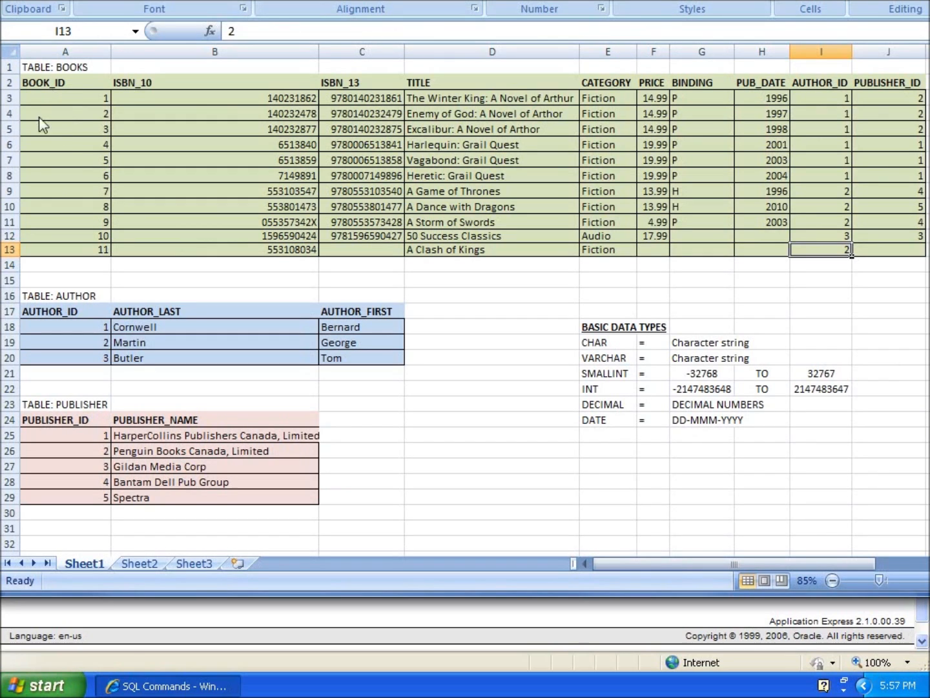
pyautogui.click(215, 250)
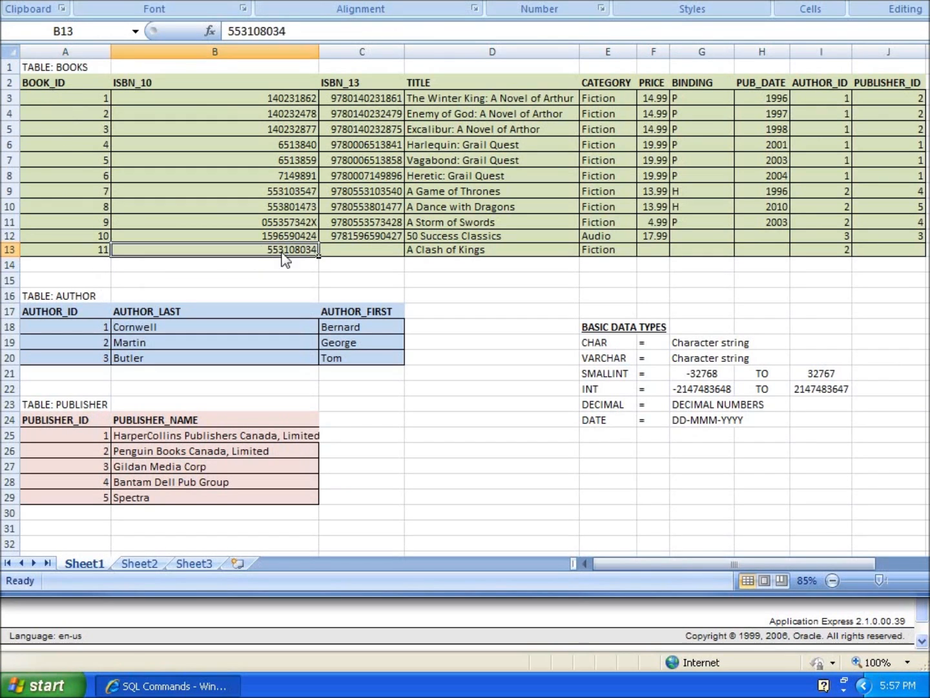
pyautogui.click(606, 249)
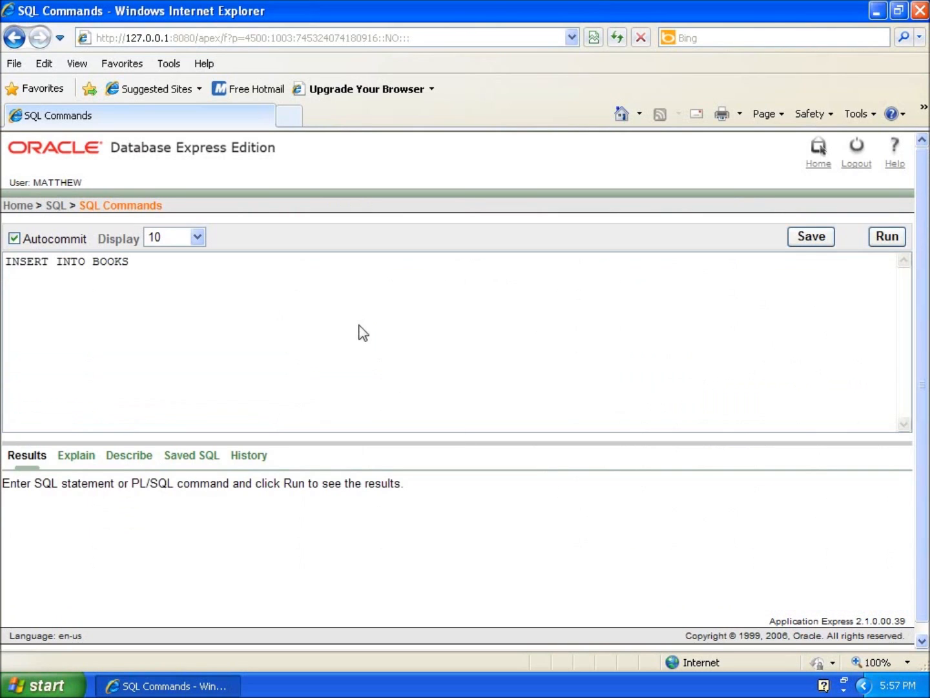
pyautogui.moveTo(195, 268)
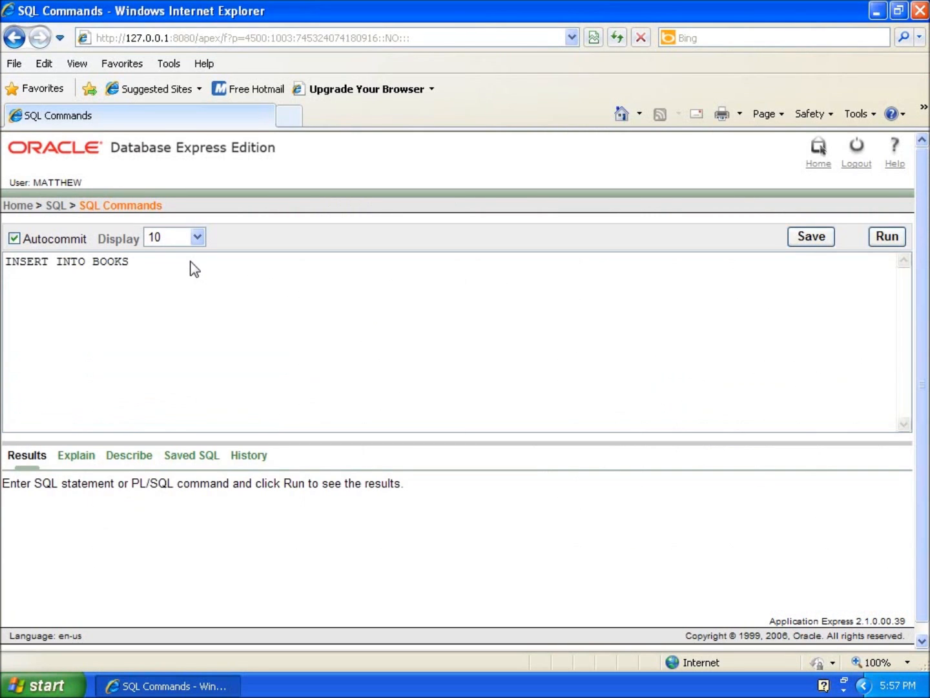
# - Add the column list (BOOK_ID, ISBN_10, TITLE, CATEGORY, AUTHOR_ID) and begin a new line
pyautogui.write('(BO')
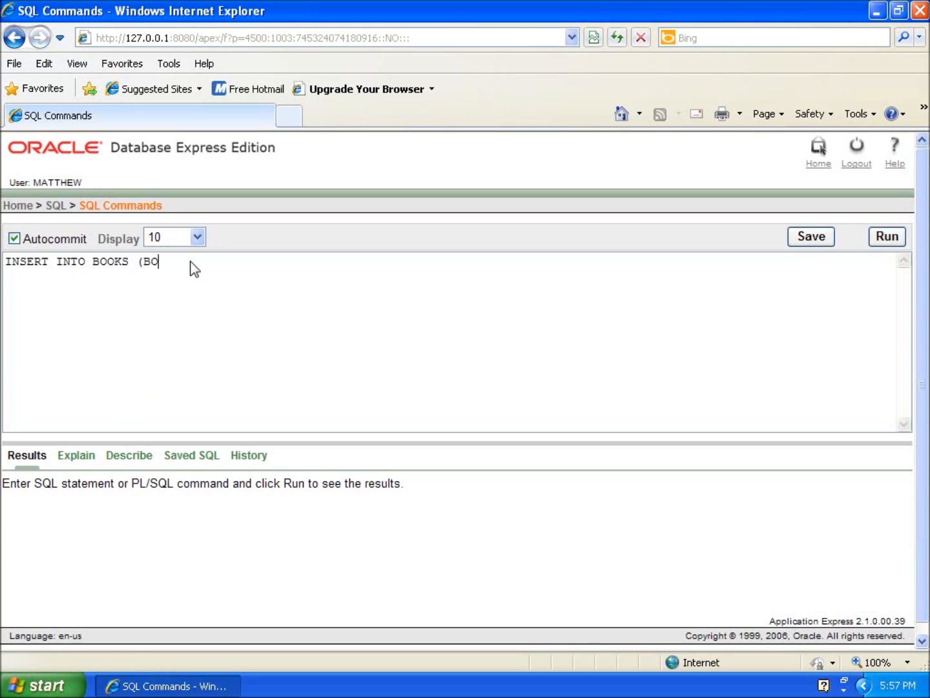
pyautogui.write('OK_ID')
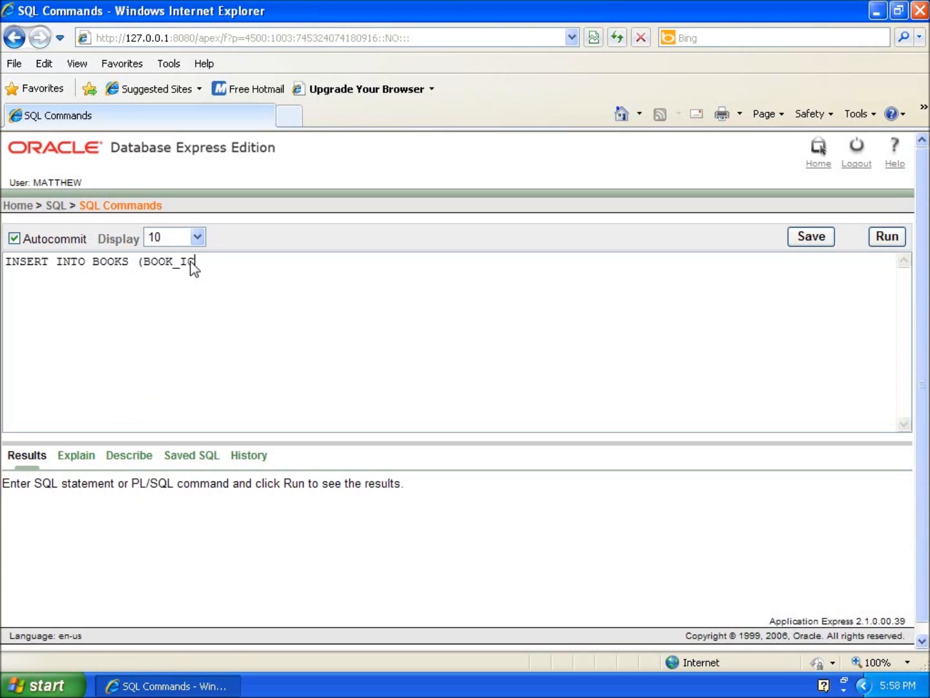
pyautogui.write(', ISB')
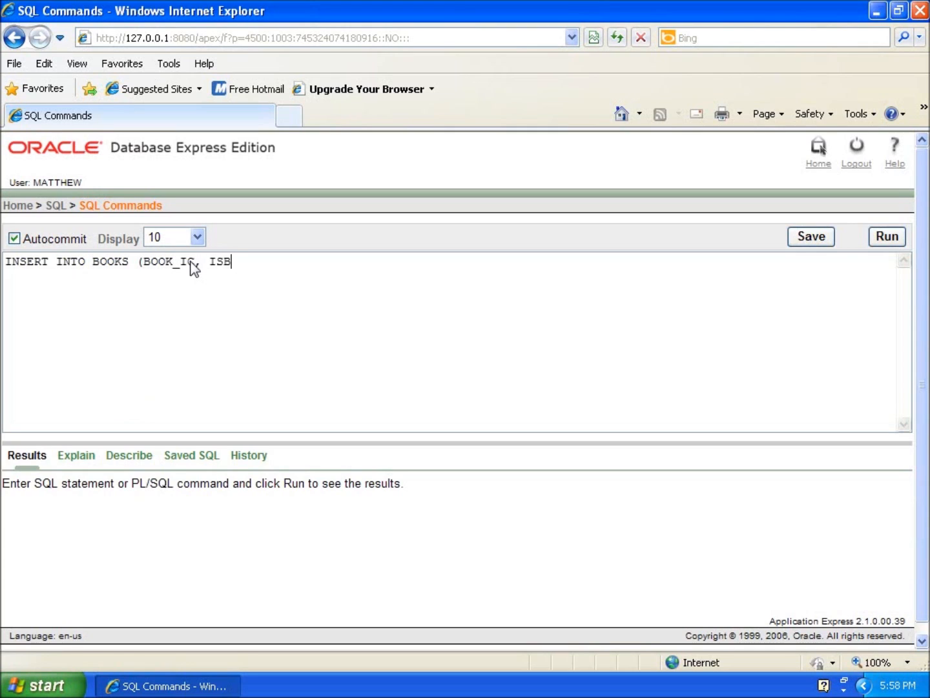
pyautogui.write('N_10')
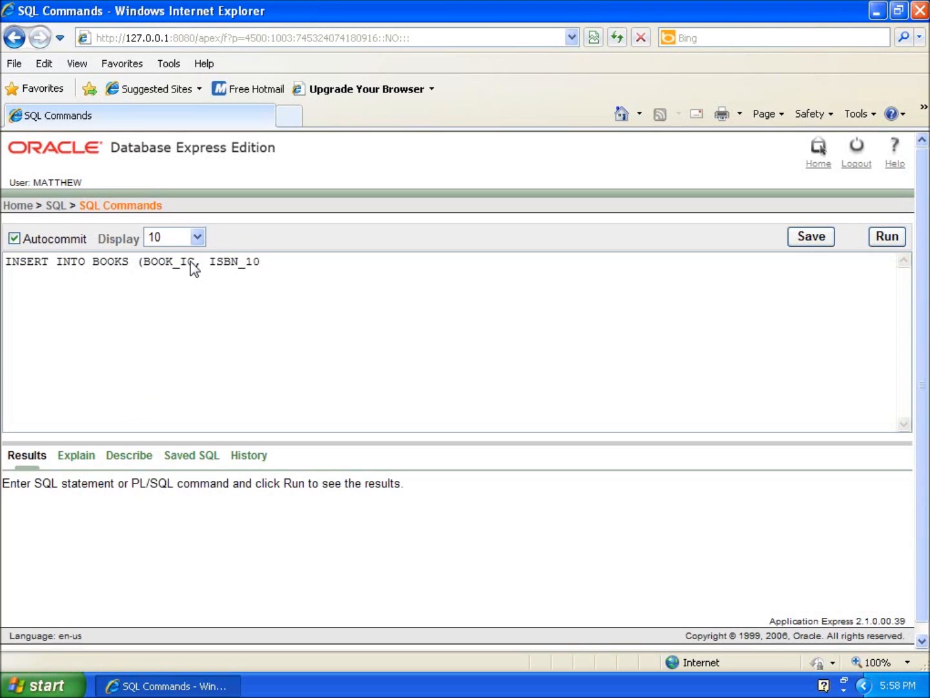
pyautogui.write(', TITLE, CA')
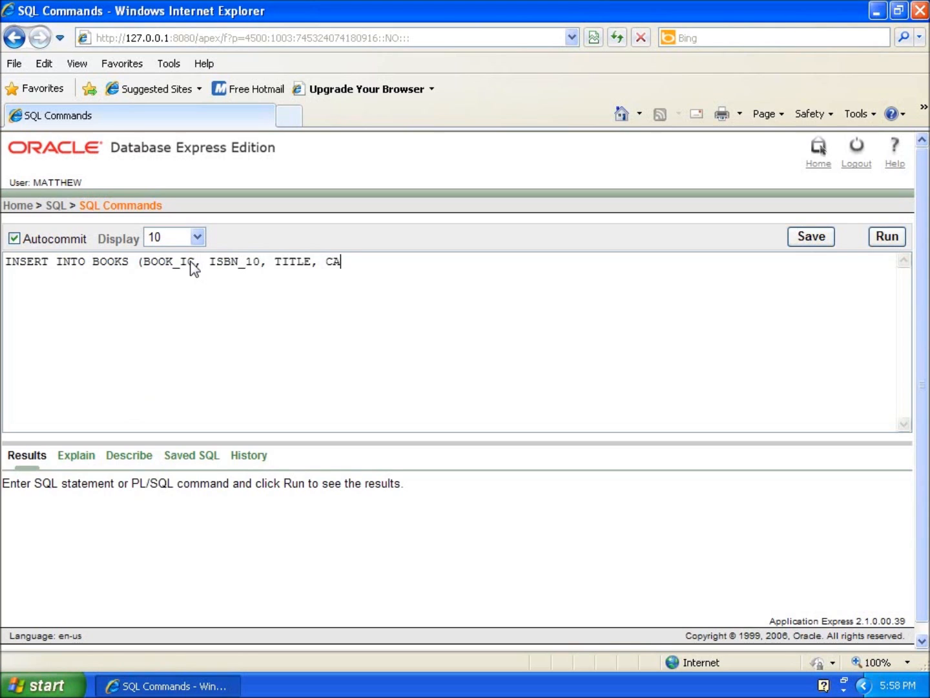
pyautogui.write('TEGORY, A')
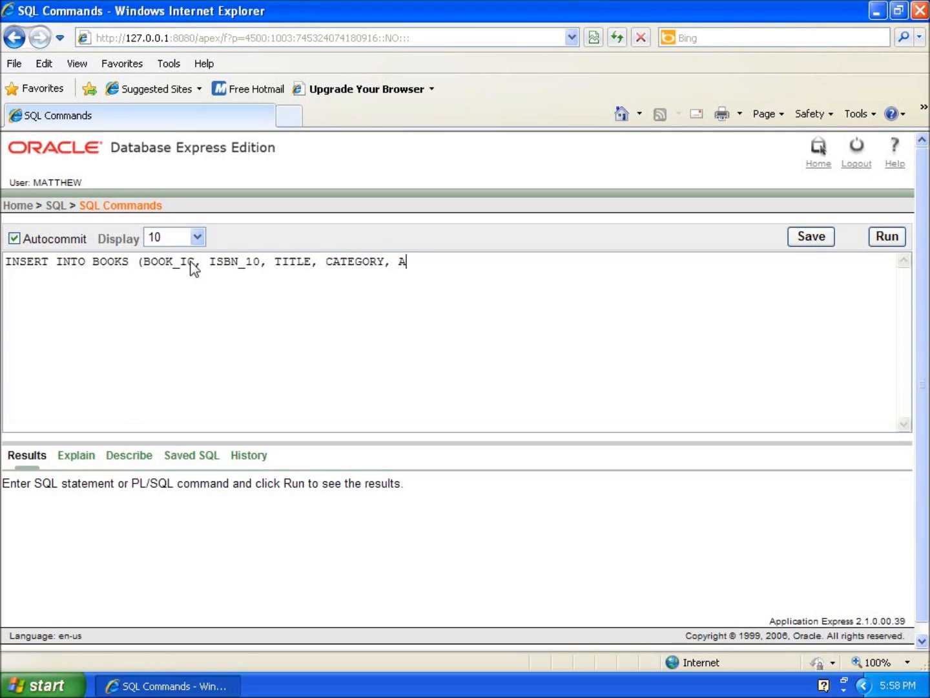
pyautogui.write('UTHOR_')
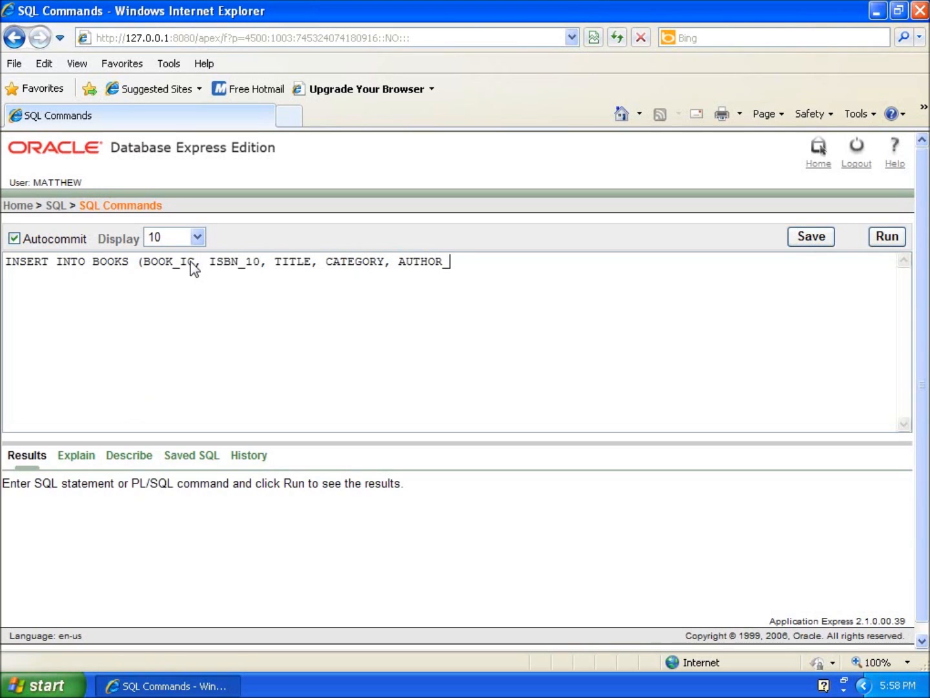
pyautogui.write('_ID)')
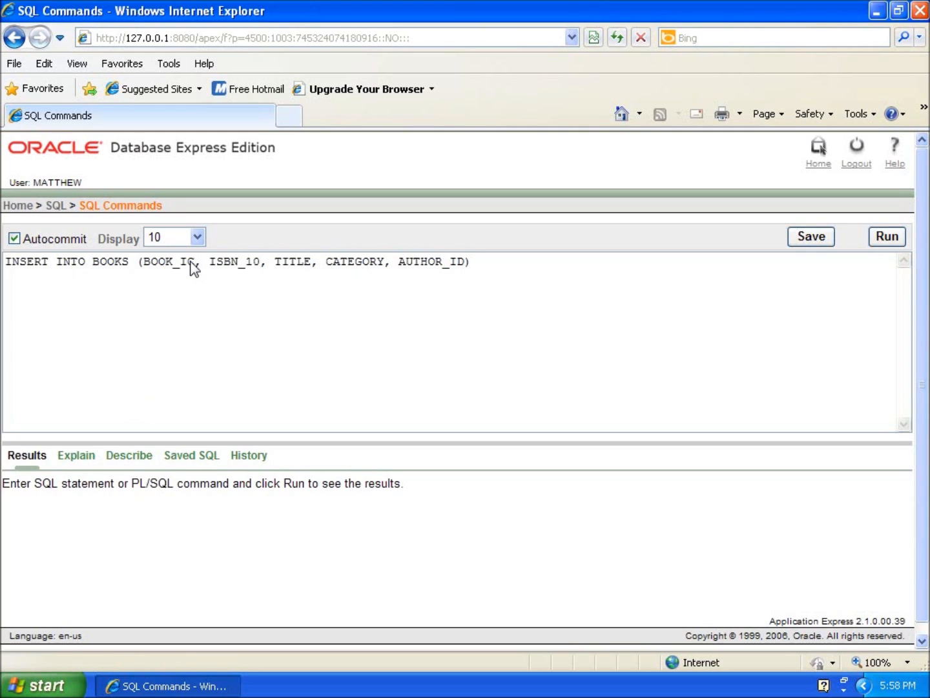
pyautogui.write('v')
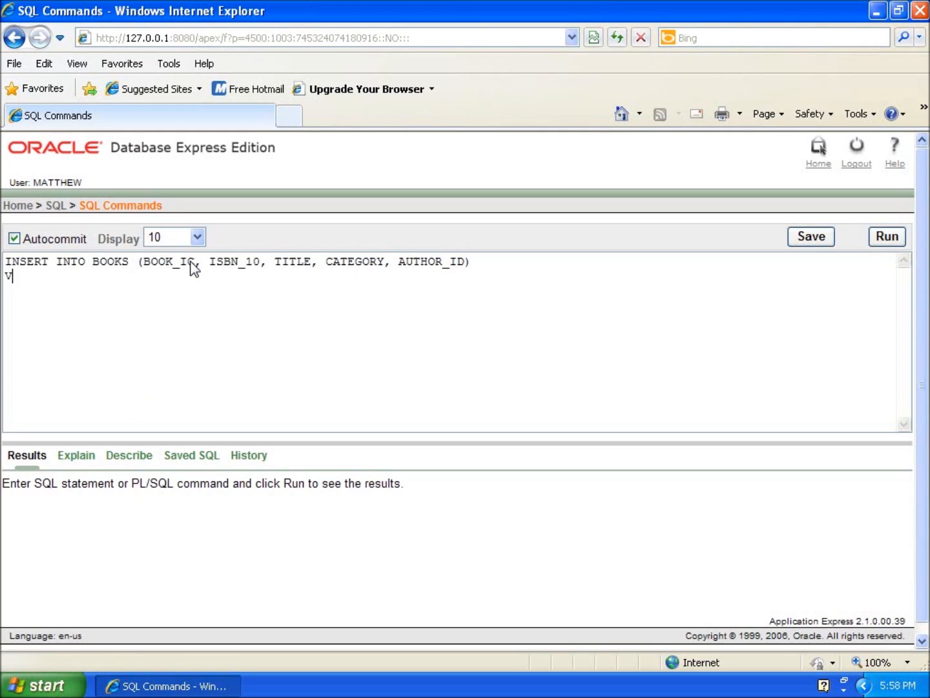
# - Write VALUES with an opening parenthesis and quote, correcting BOOK_IC to BOOK_ID
pyautogui.write('ALUES')
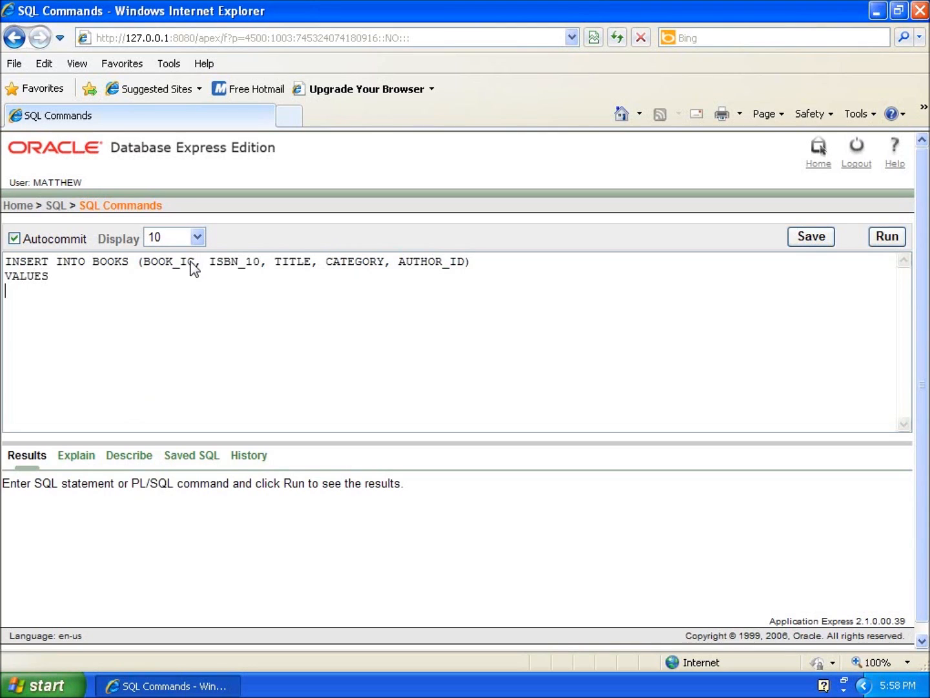
pyautogui.write('(')
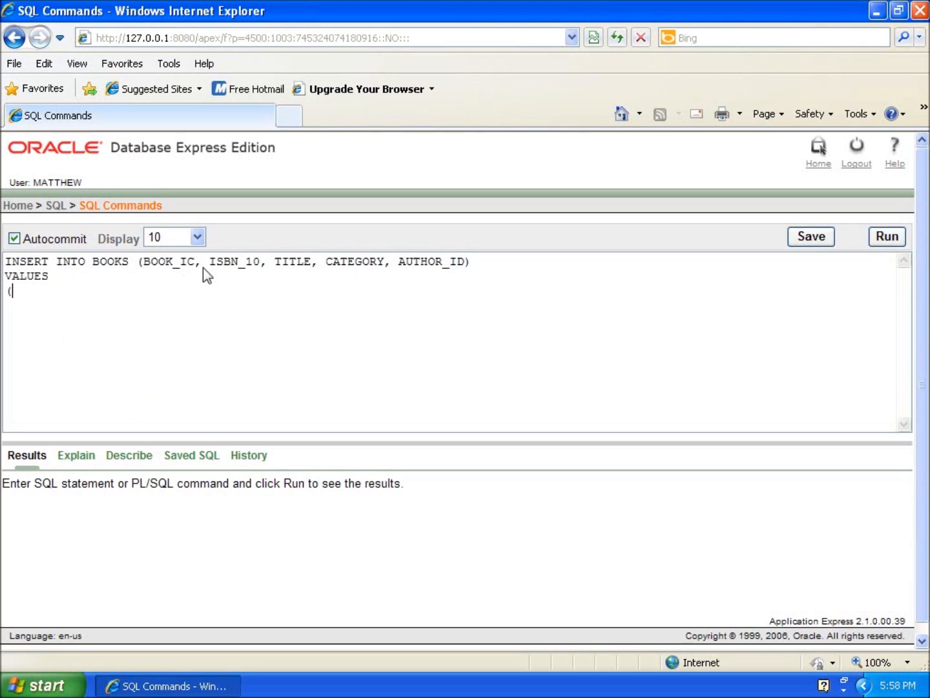
pyautogui.press('Backspace')
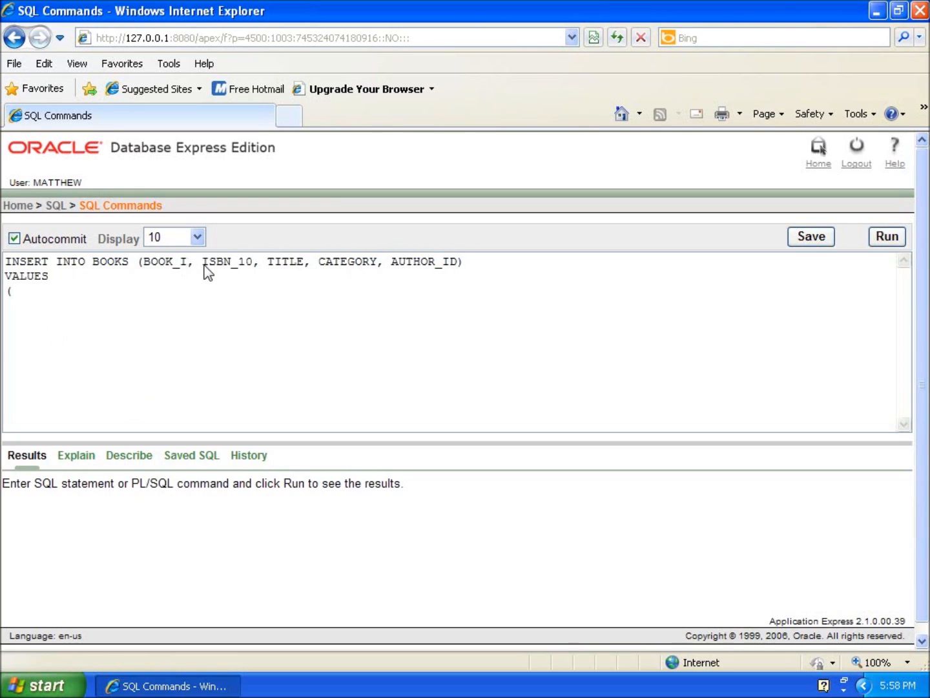
pyautogui.write('D')
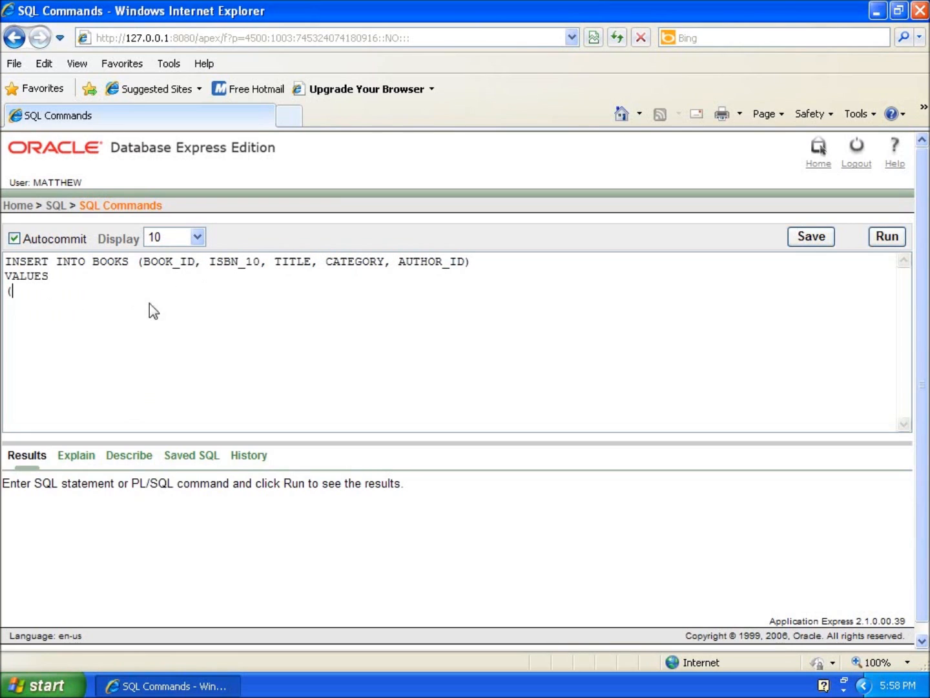
pyautogui.moveTo(155, 271)
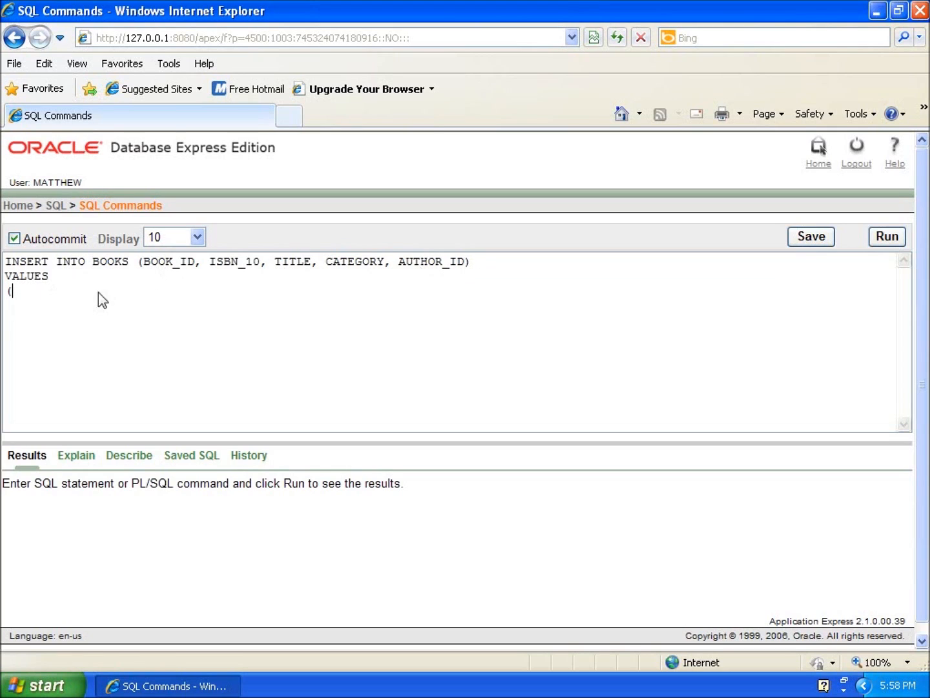
pyautogui.write("'")
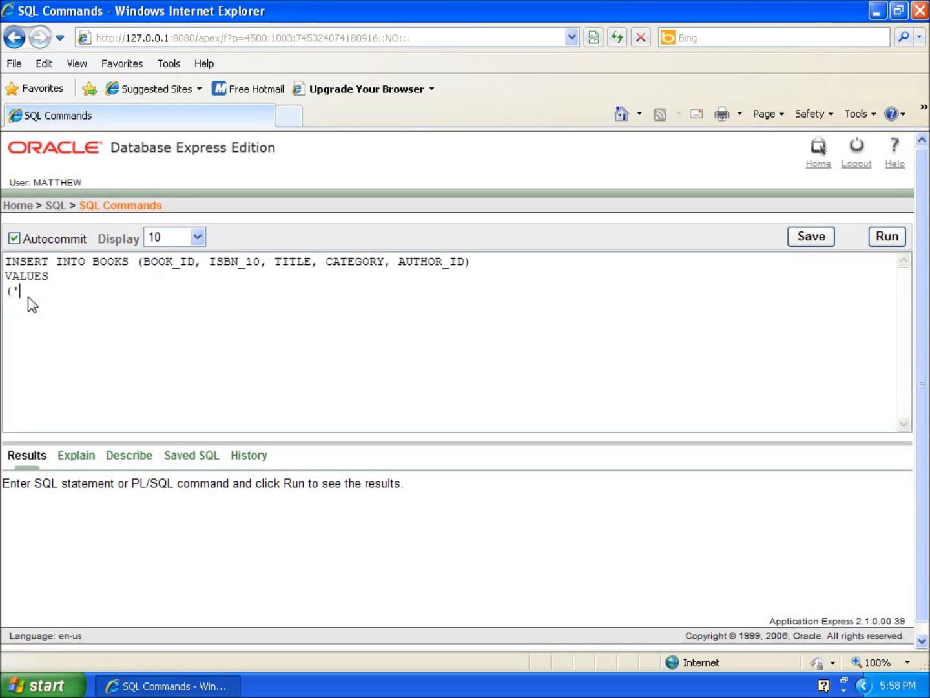
# - Enter the values '11' and '553108034' for book id and ISBN
pyautogui.write('11')
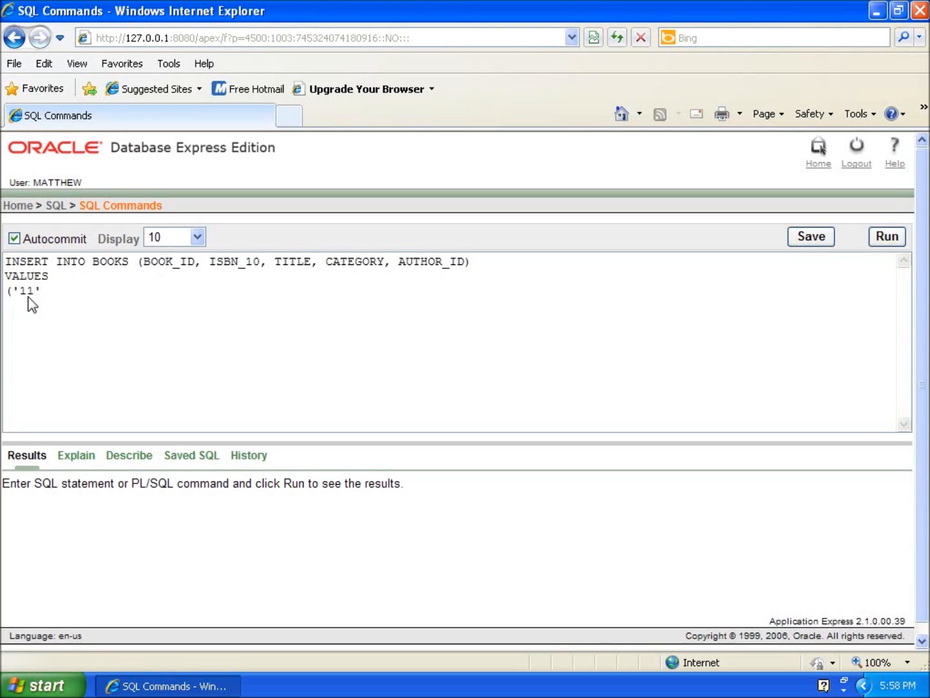
pyautogui.write(',')
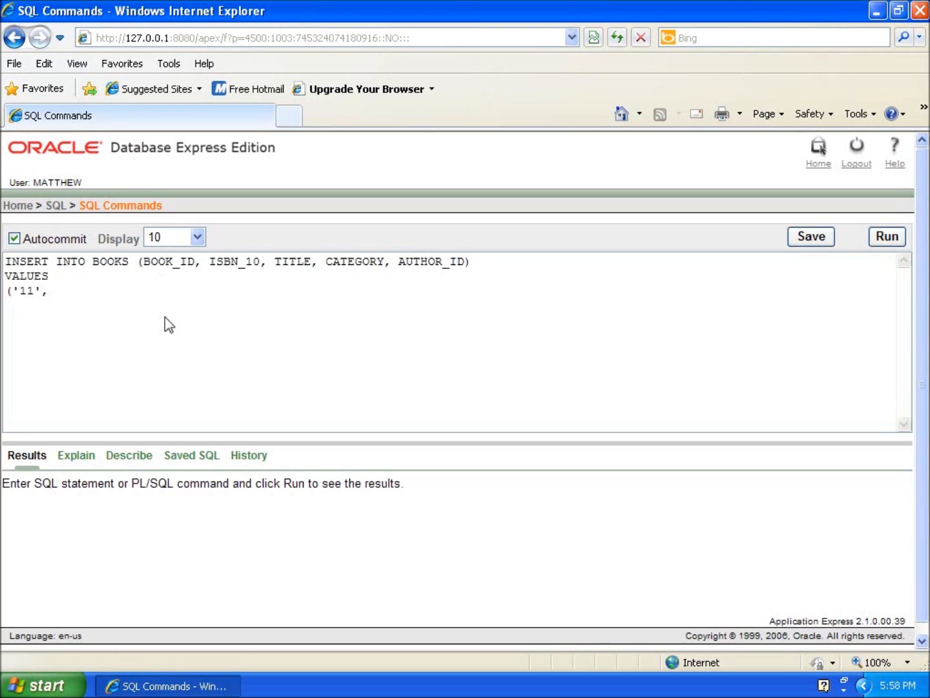
pyautogui.moveTo(116, 308)
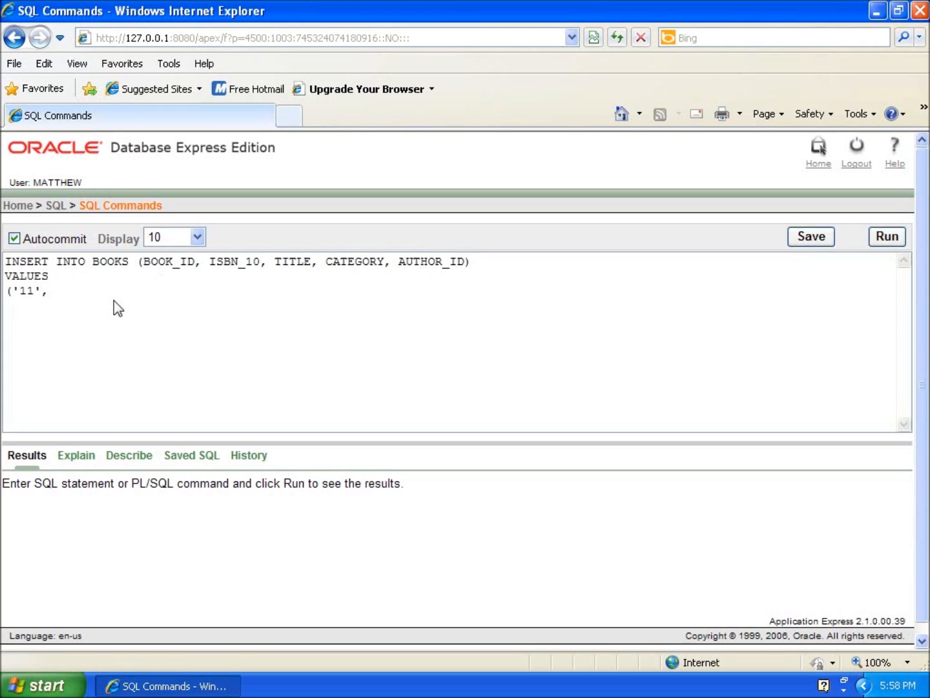
pyautogui.write("'5")
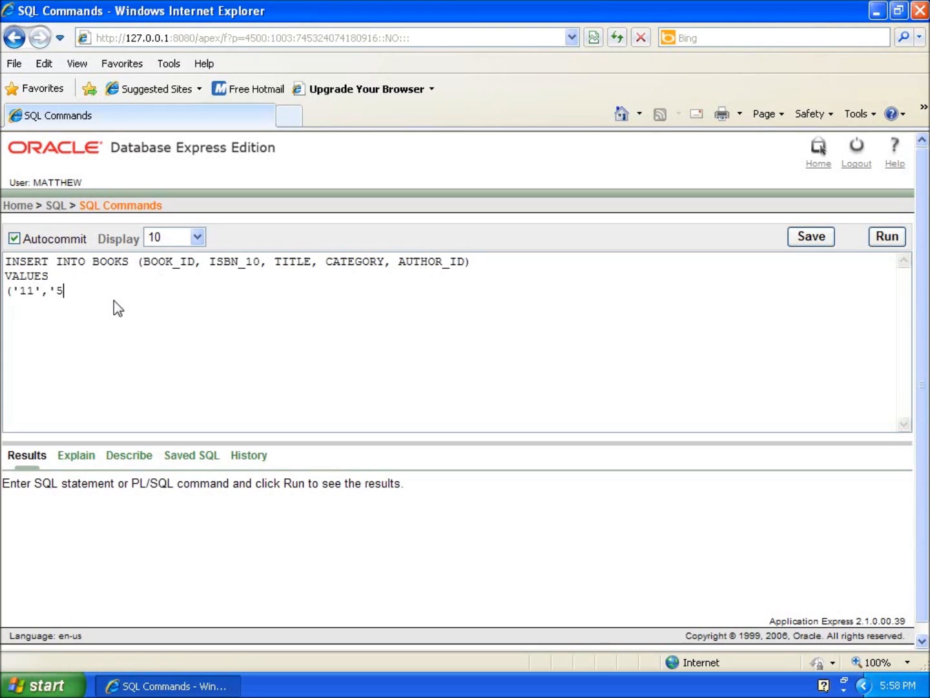
pyautogui.write('5310')
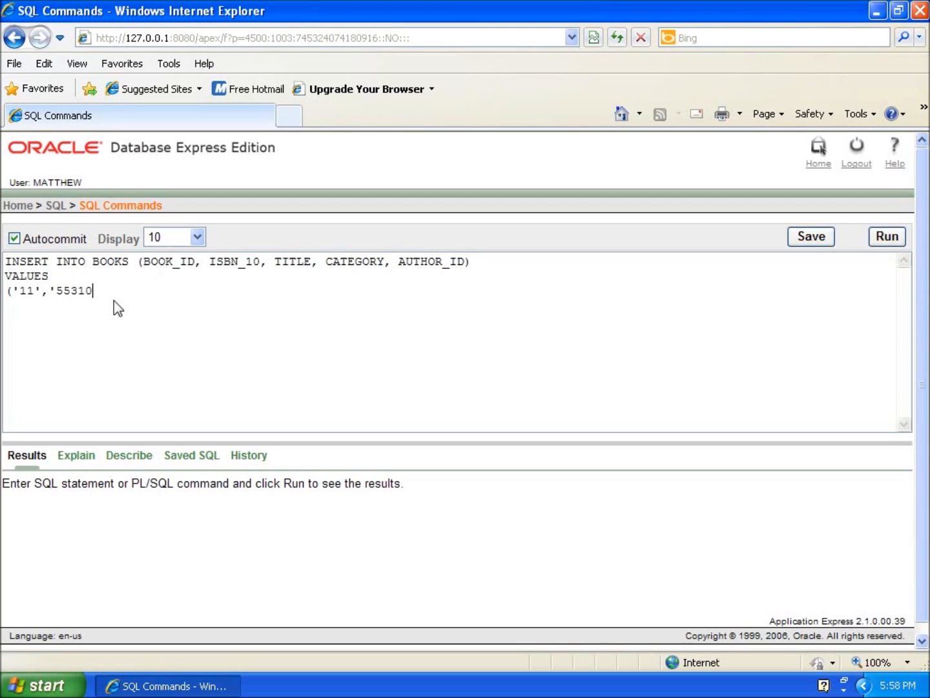
pyautogui.write('80')
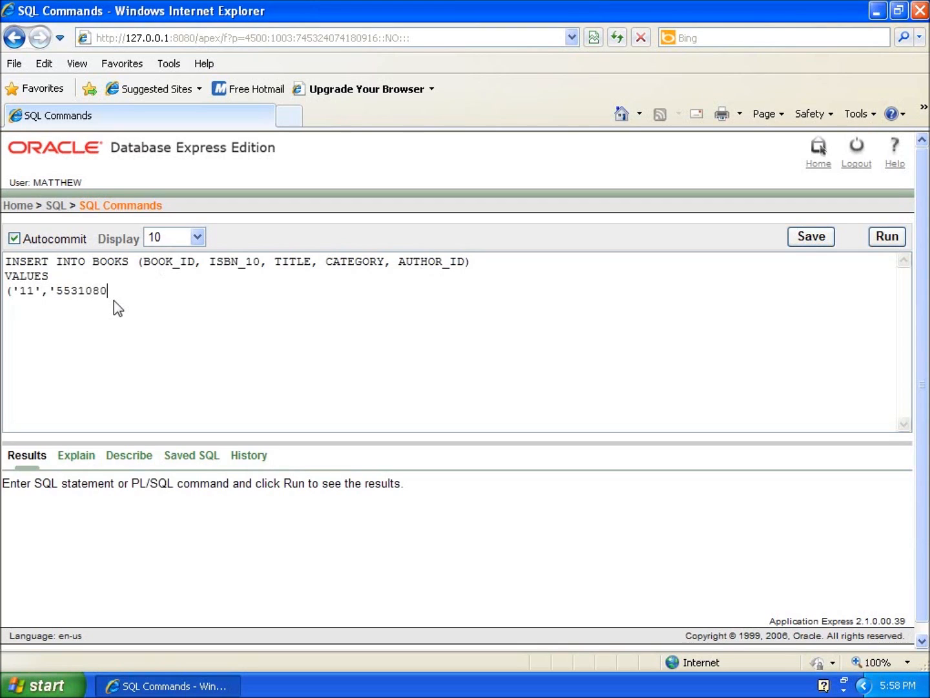
pyautogui.write("34',")
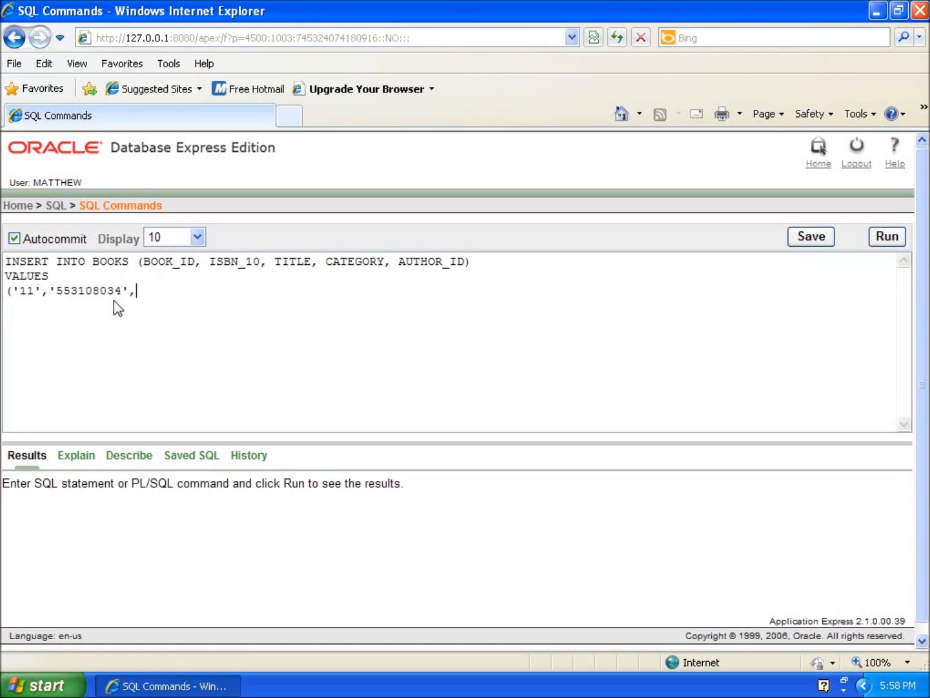
# - Enter 'A Clash of Kings', 'Fiction', 2 and close the statement with );
pyautogui.write("'")
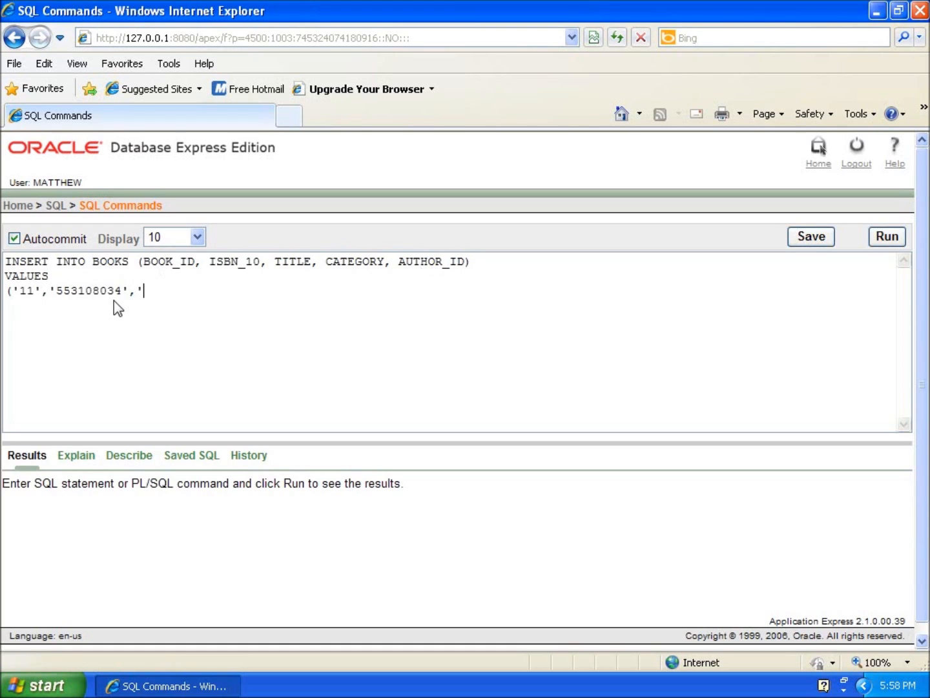
pyautogui.write('A Clas')
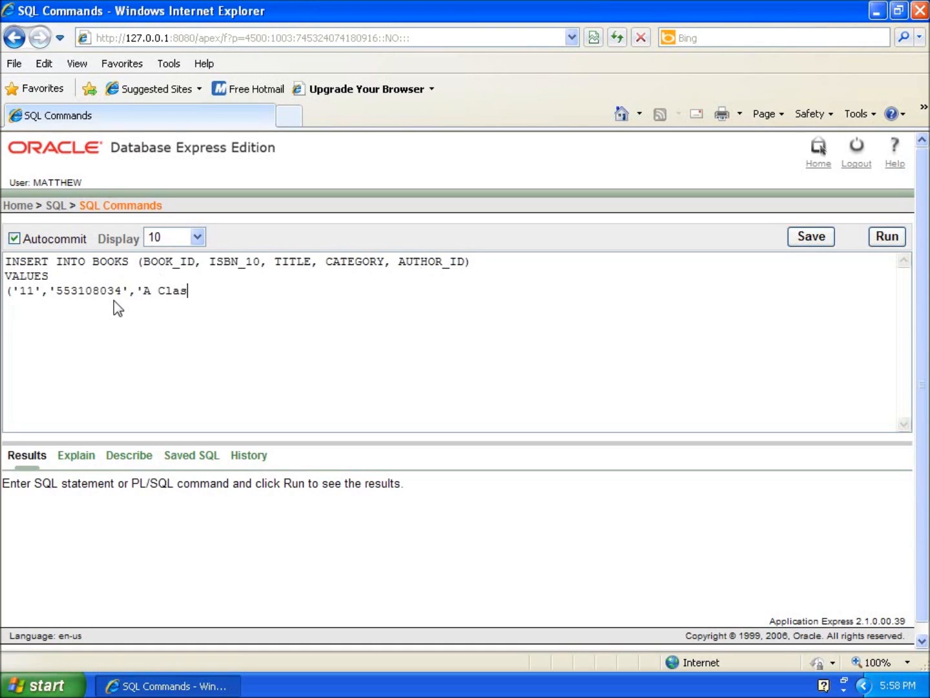
pyautogui.write('h of Kings')
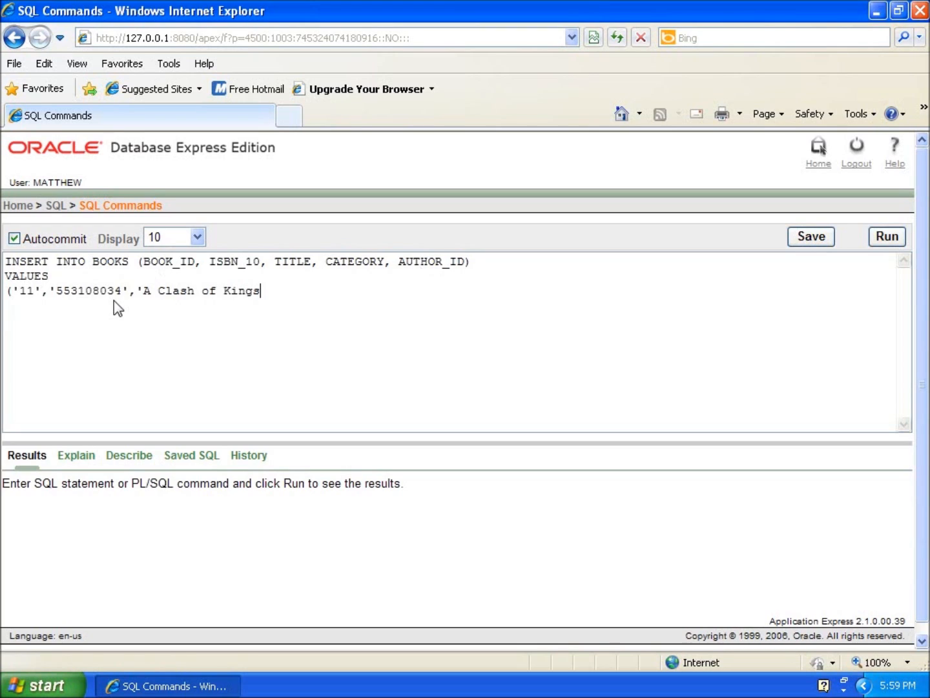
pyautogui.write("', '")
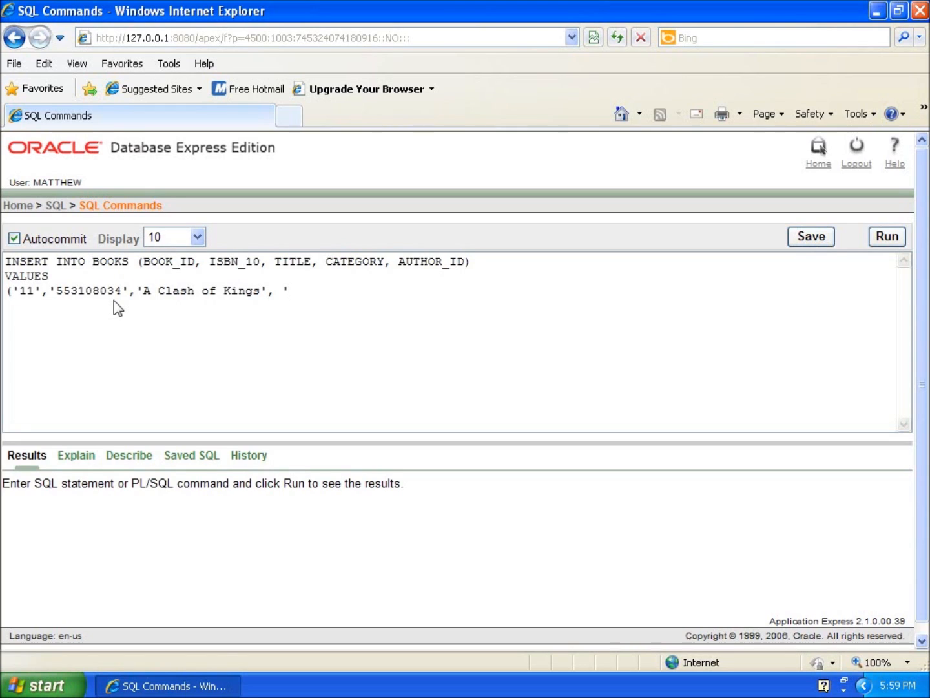
pyautogui.write('Fiction')
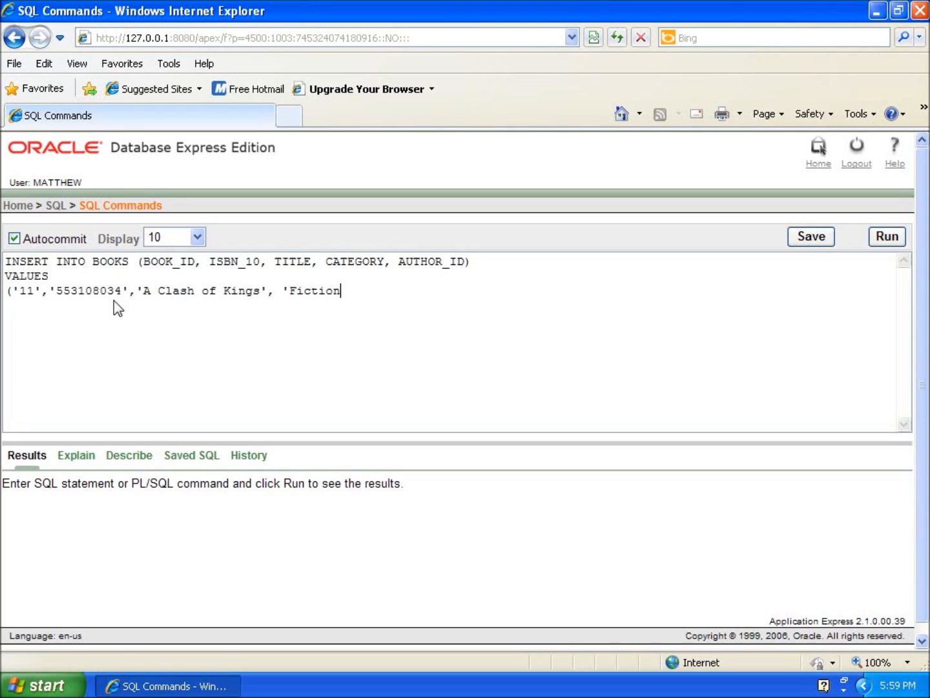
pyautogui.write("'")
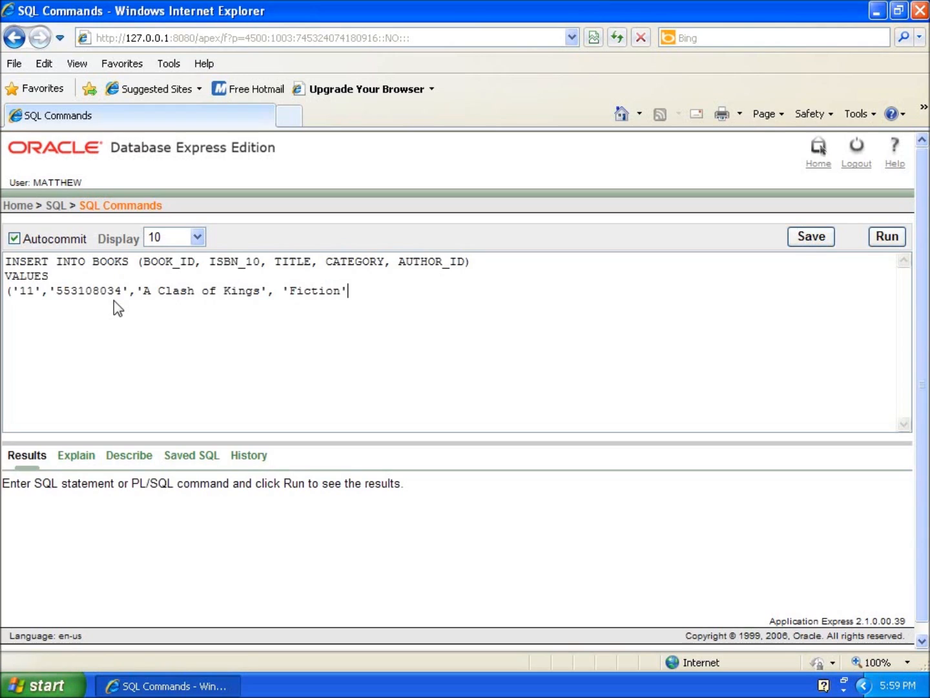
pyautogui.write(',')
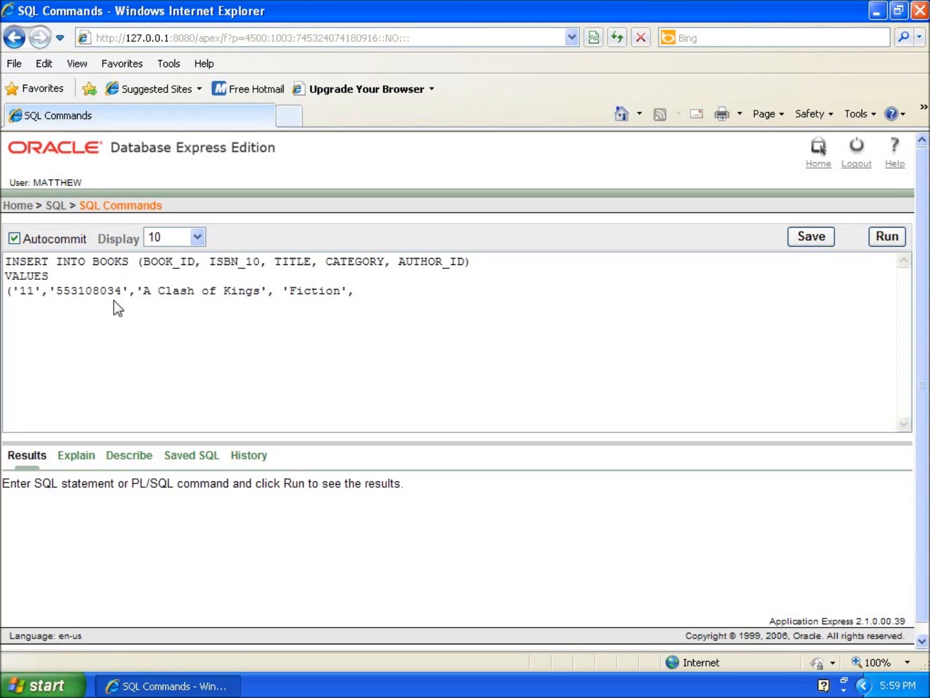
pyautogui.write('2')
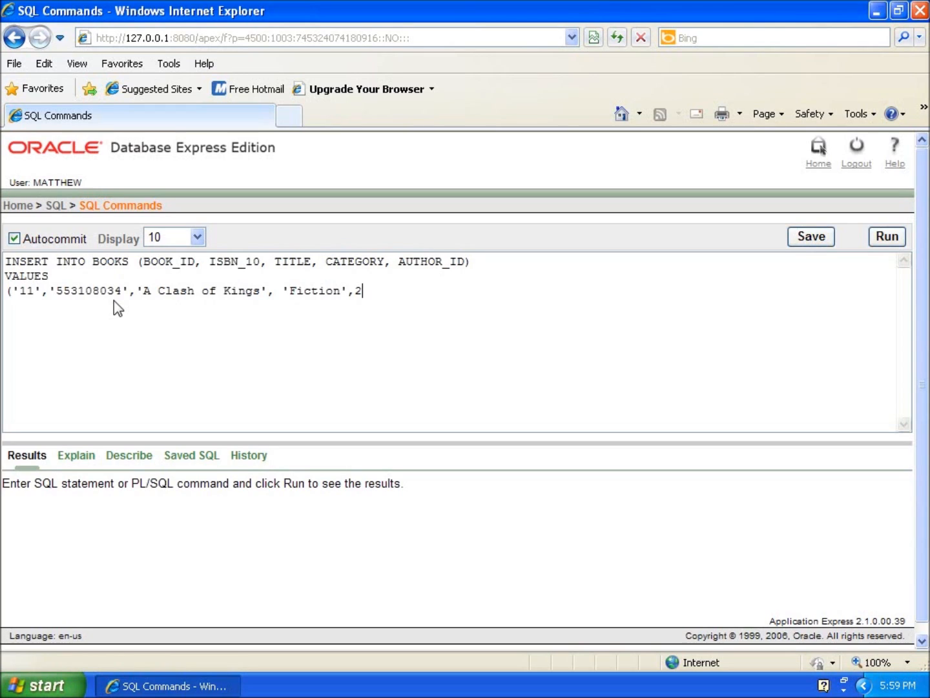
pyautogui.write(')')
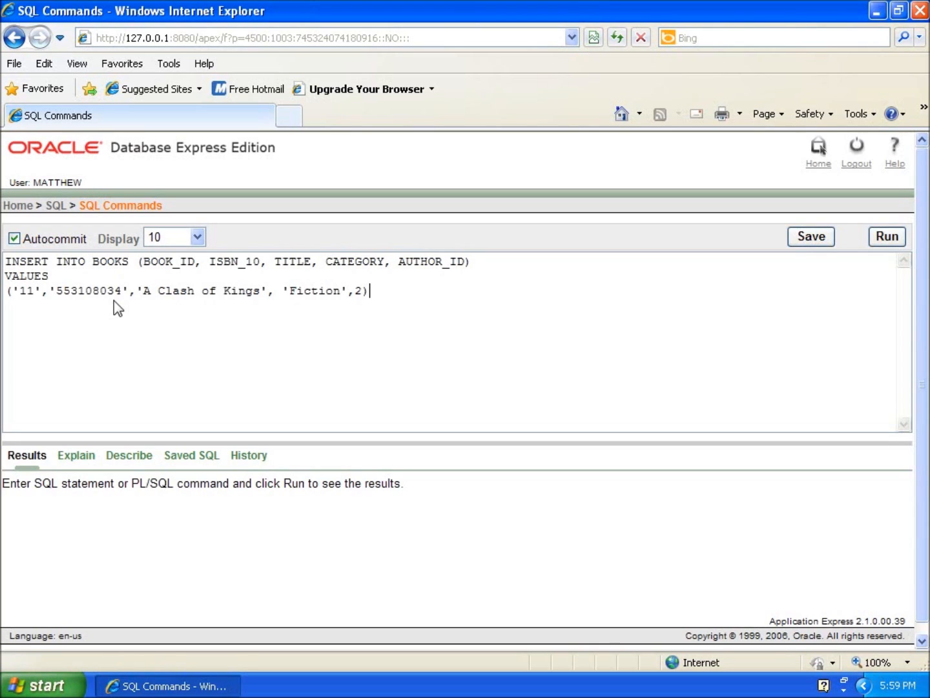
pyautogui.write(';')
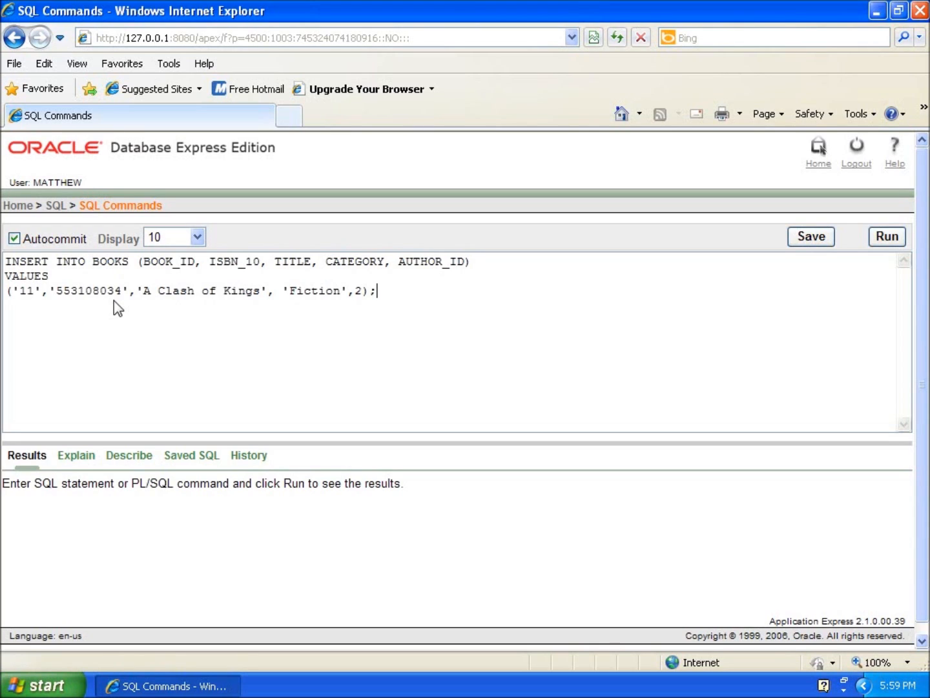
pyautogui.moveTo(202, 318)
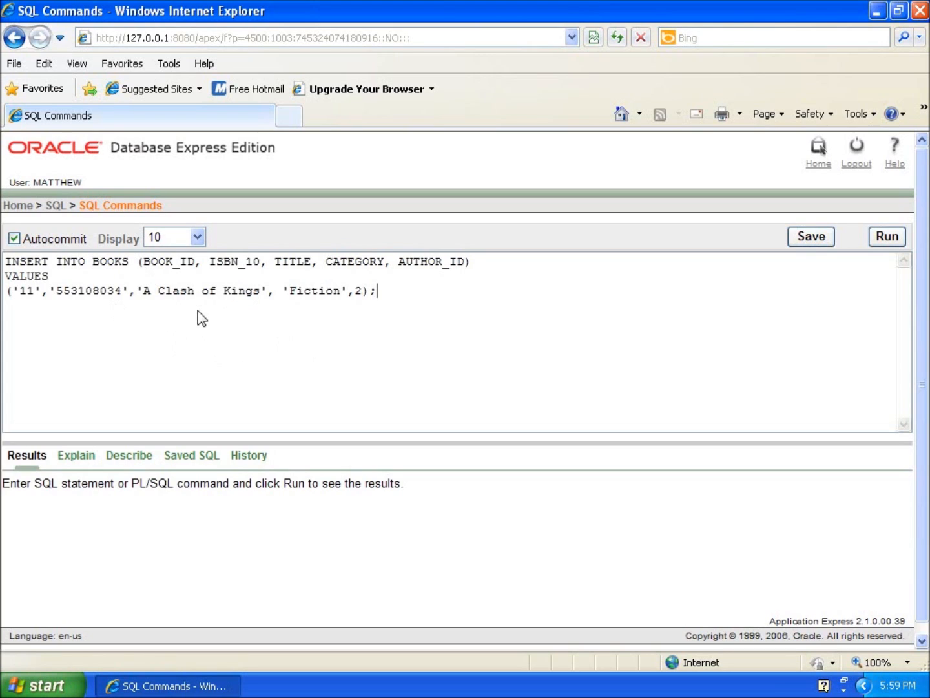
pyautogui.moveTo(167, 274)
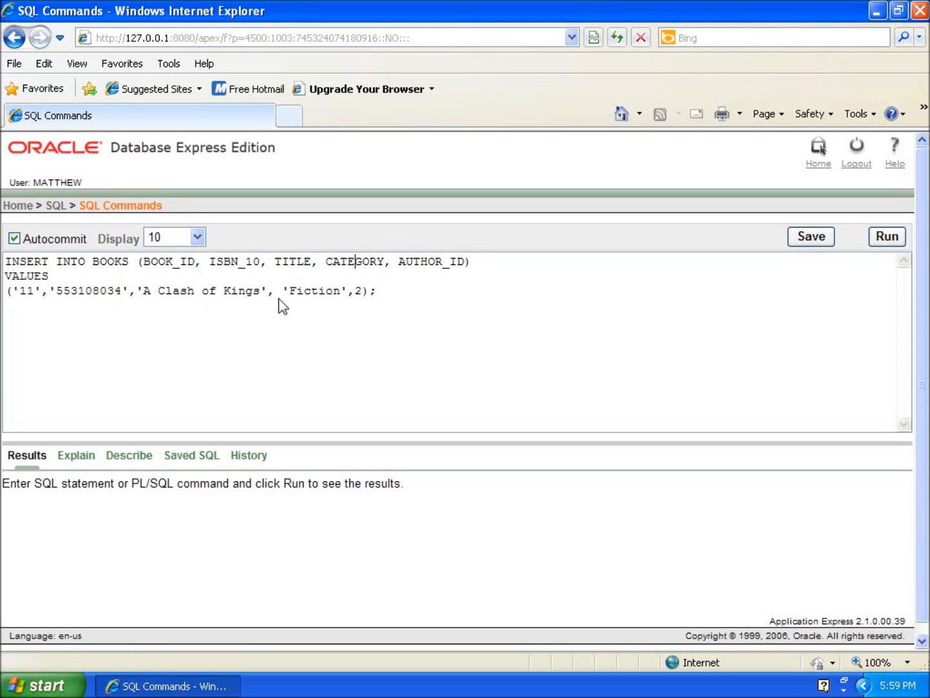
pyautogui.click(330, 290)
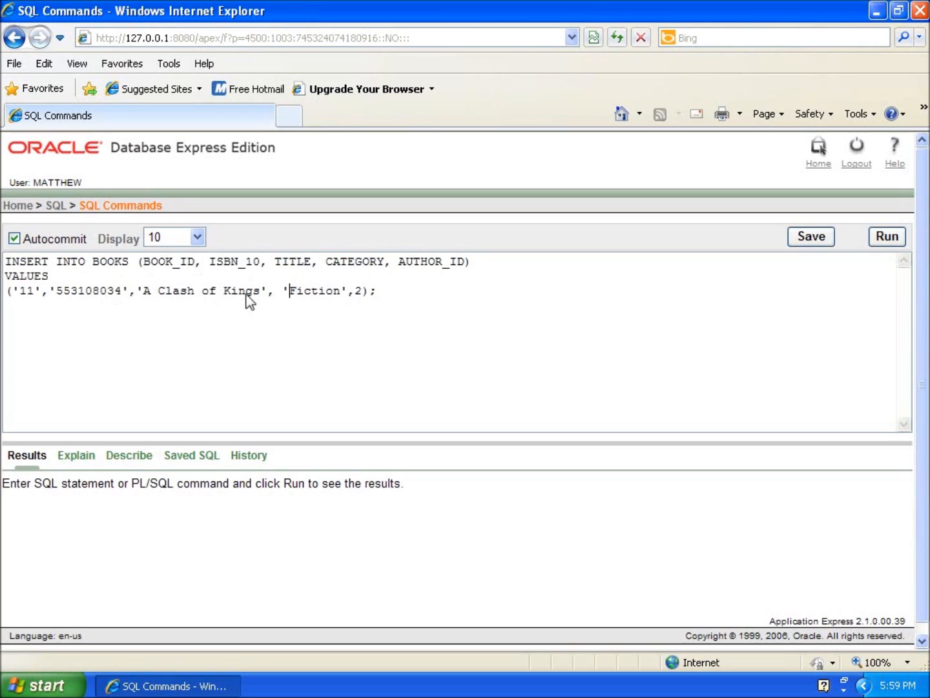
pyautogui.moveTo(261, 316)
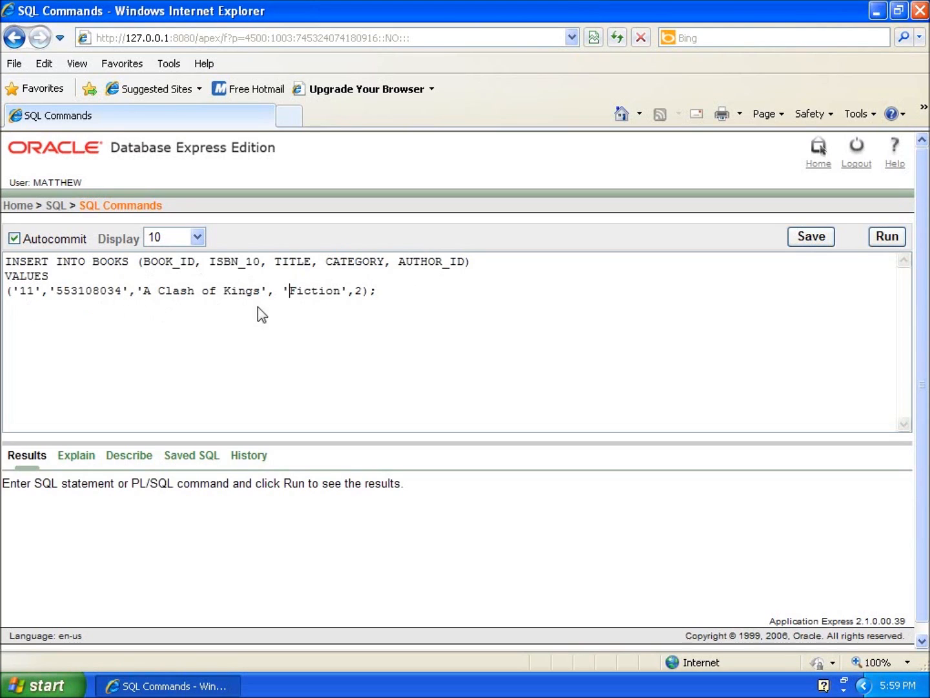
pyautogui.moveTo(848, 287)
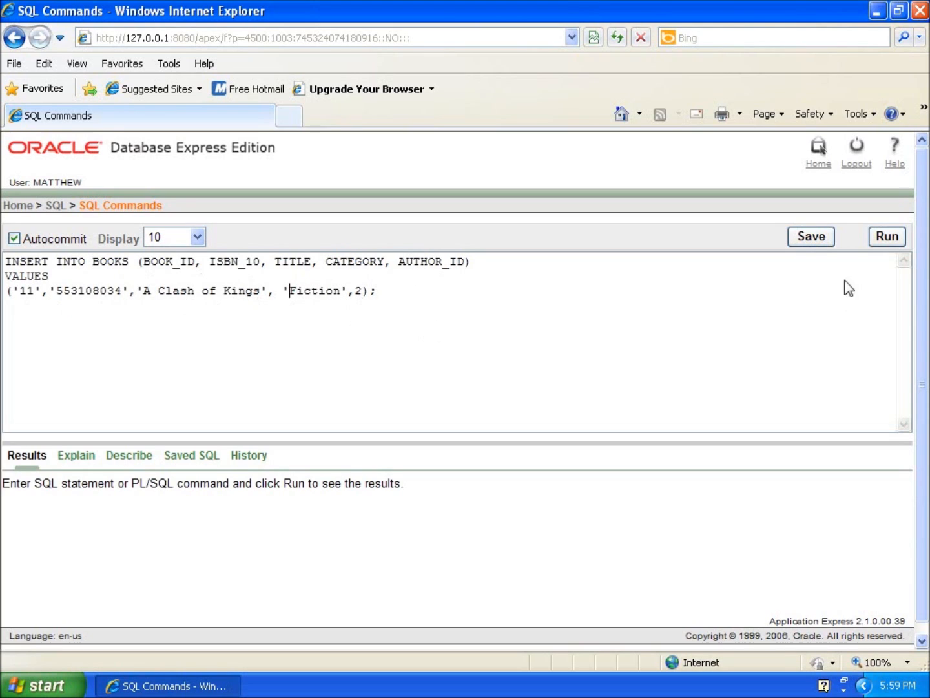
# - Run the insert so book 11 is added, reporting 1 row(s) inserted
pyautogui.click(887, 237)
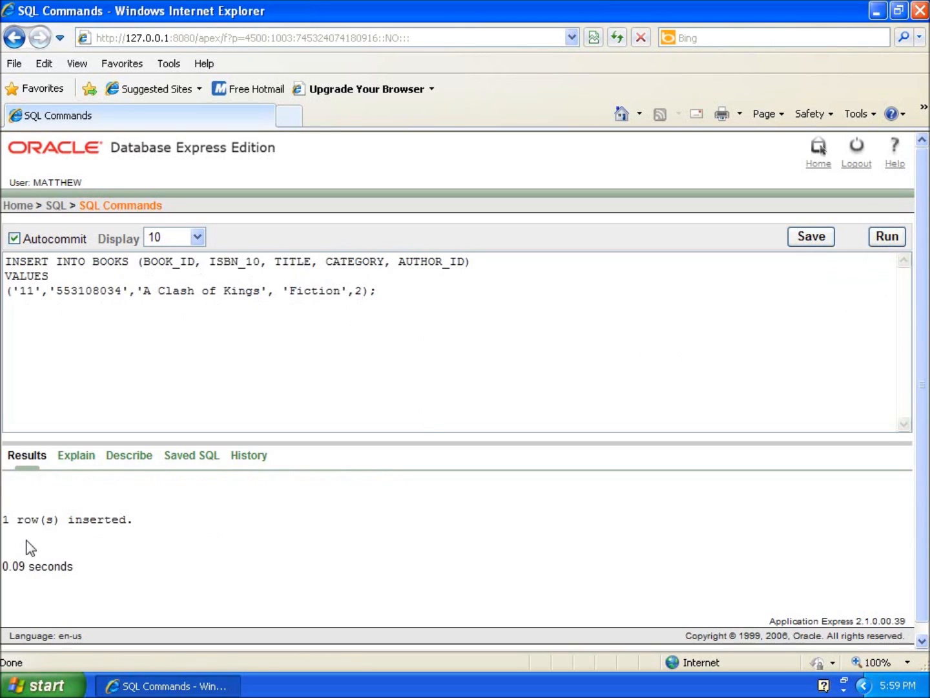
pyautogui.moveTo(207, 355)
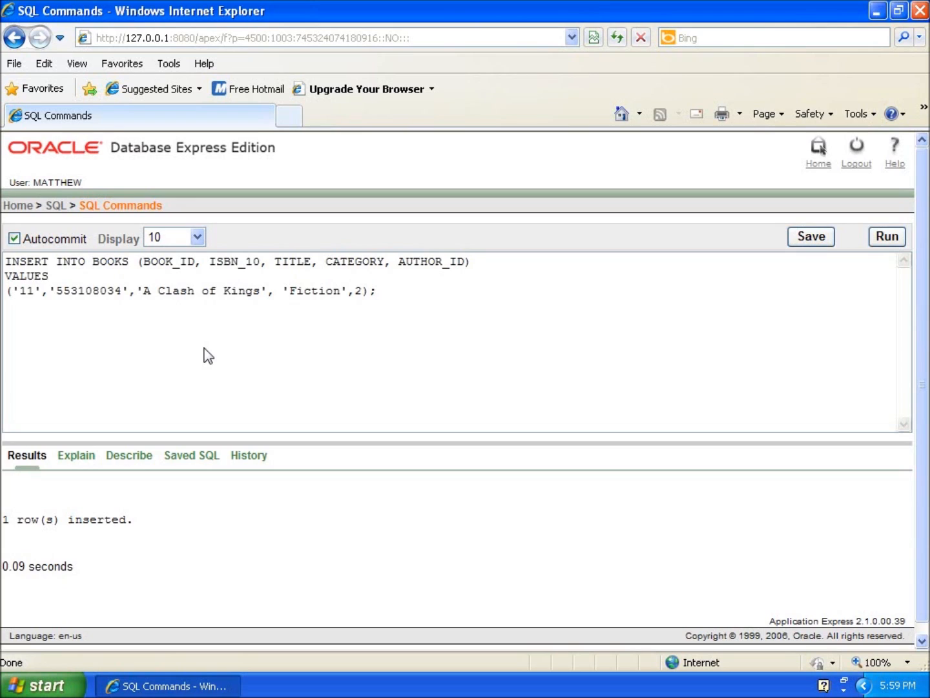
pyautogui.moveTo(261, 243)
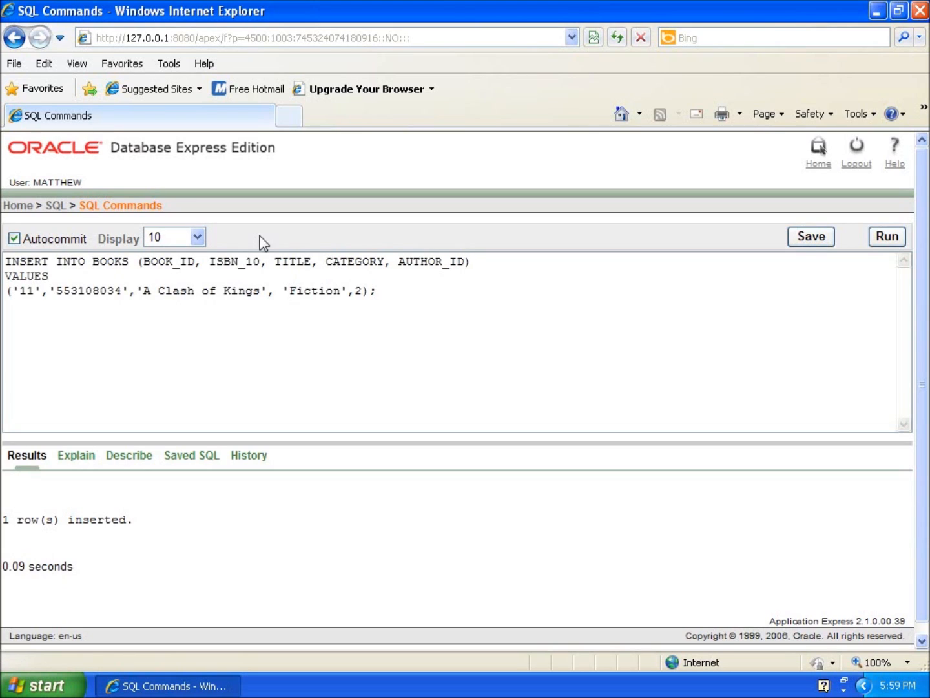
pyautogui.moveTo(468, 287)
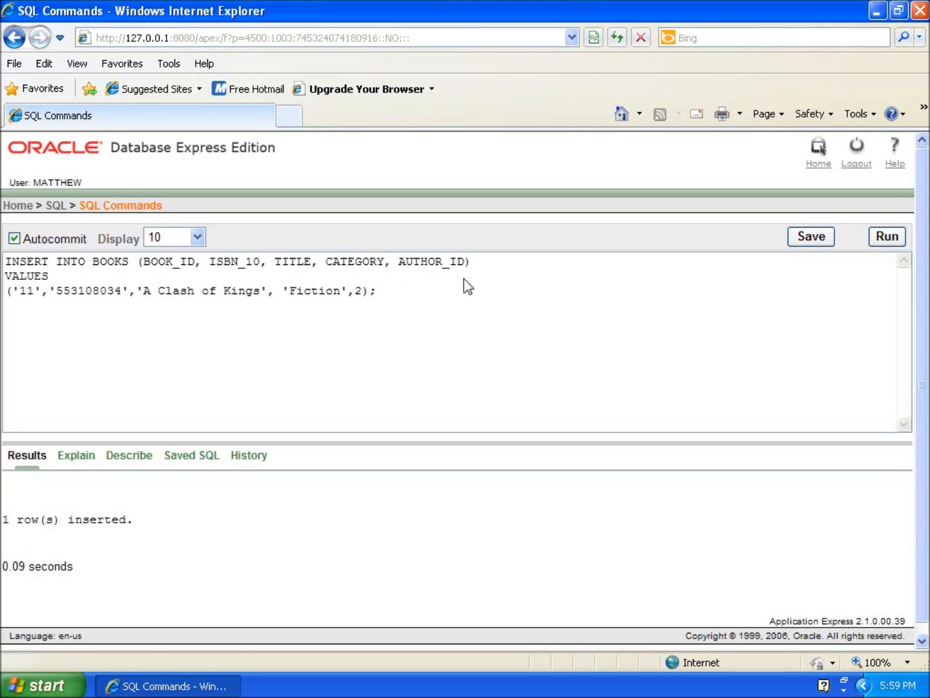